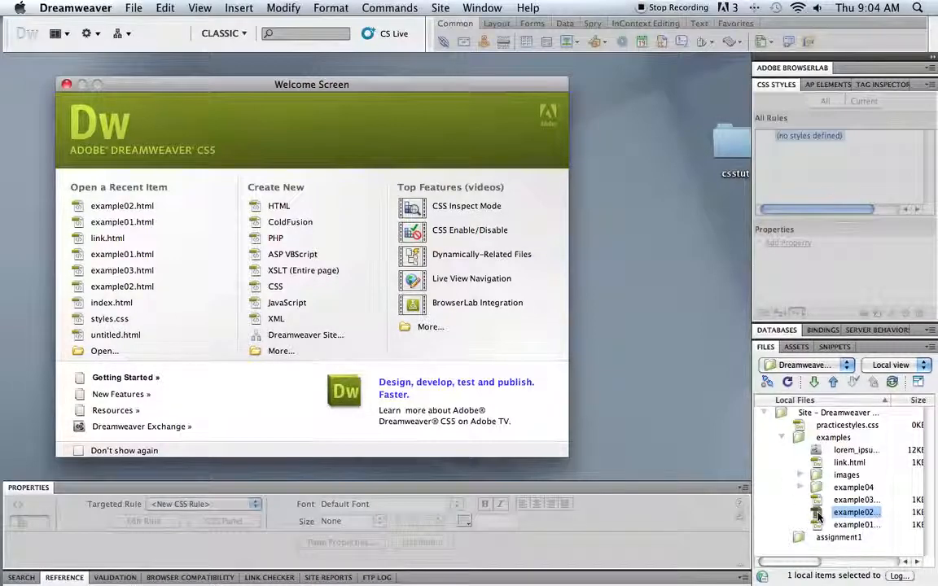
Open example02.html from the Welcome Screen's recent items in Split view.
double_click(855, 511)
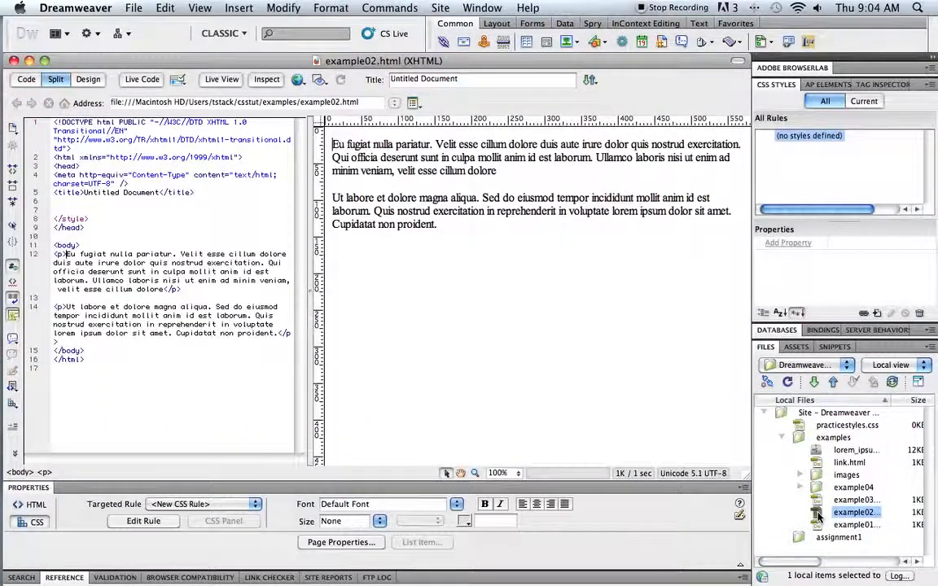
click(855, 511)
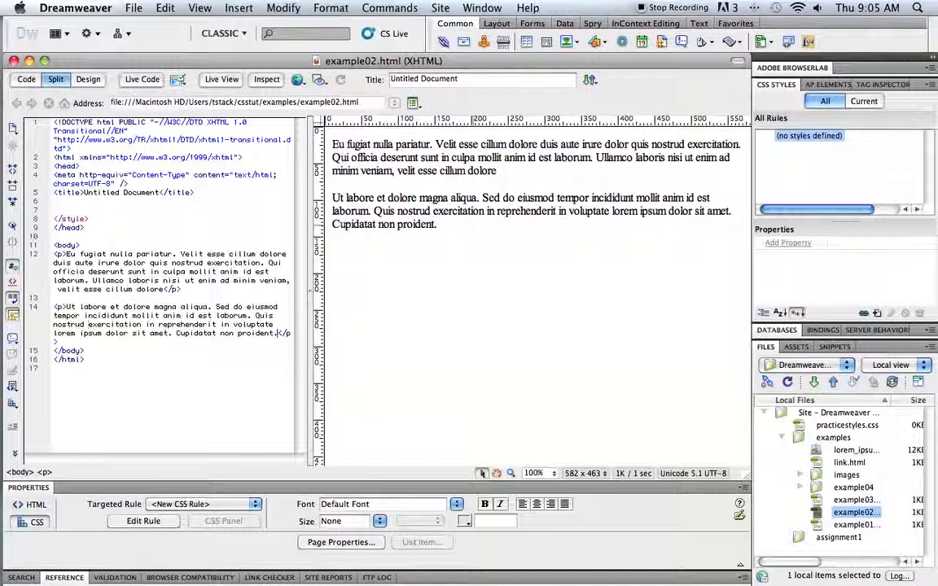
click(437, 224)
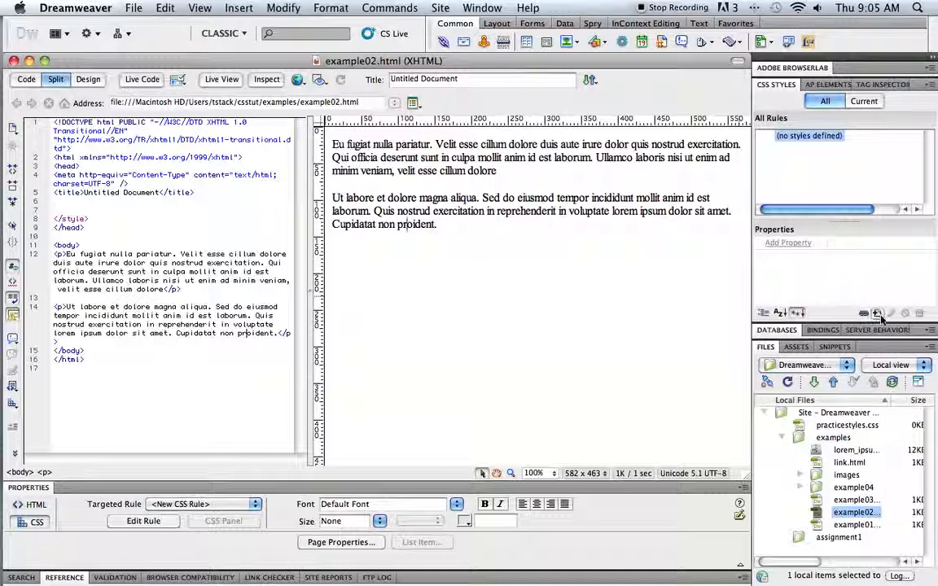
Create a Tag p rule stored in a new style sheet file saved as ex2.css.
click(876, 312)
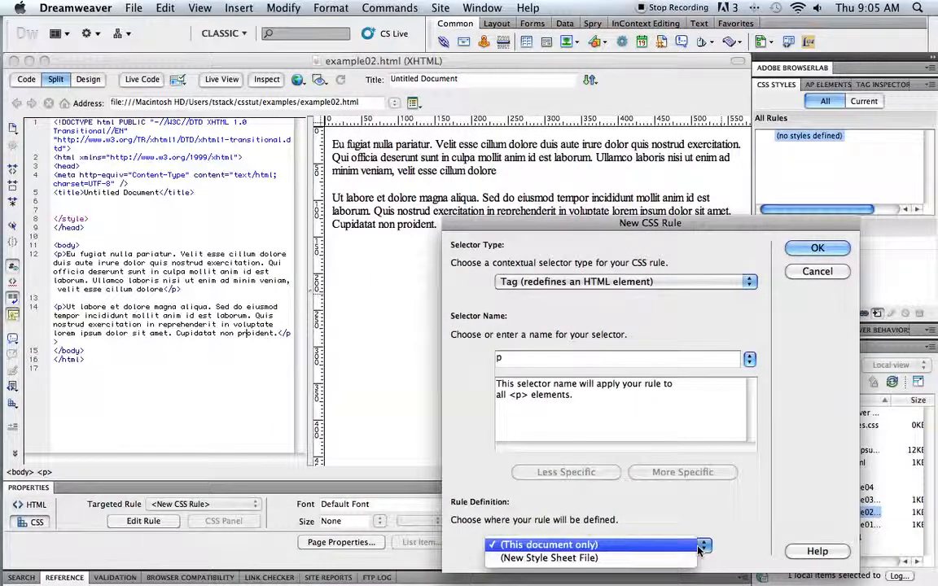
click(549, 557)
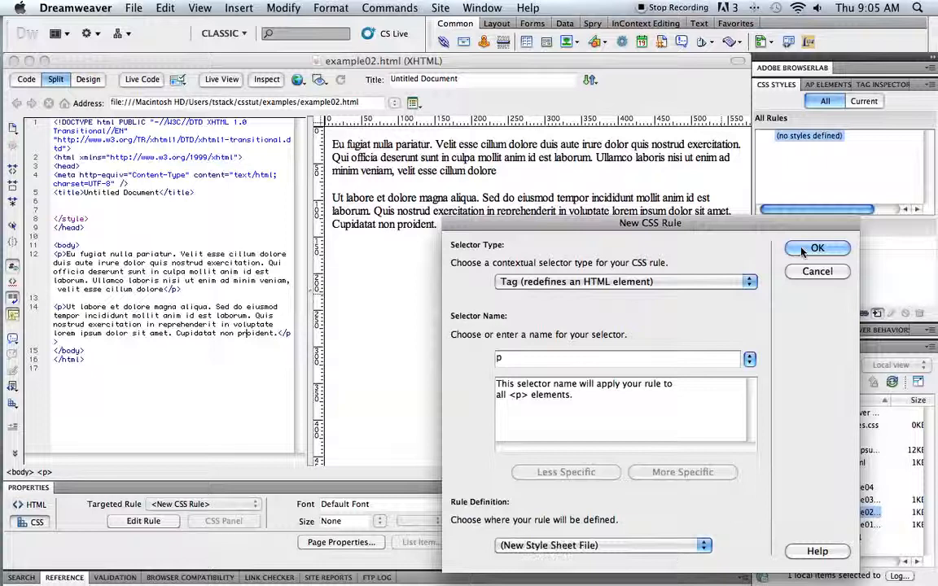
click(818, 247)
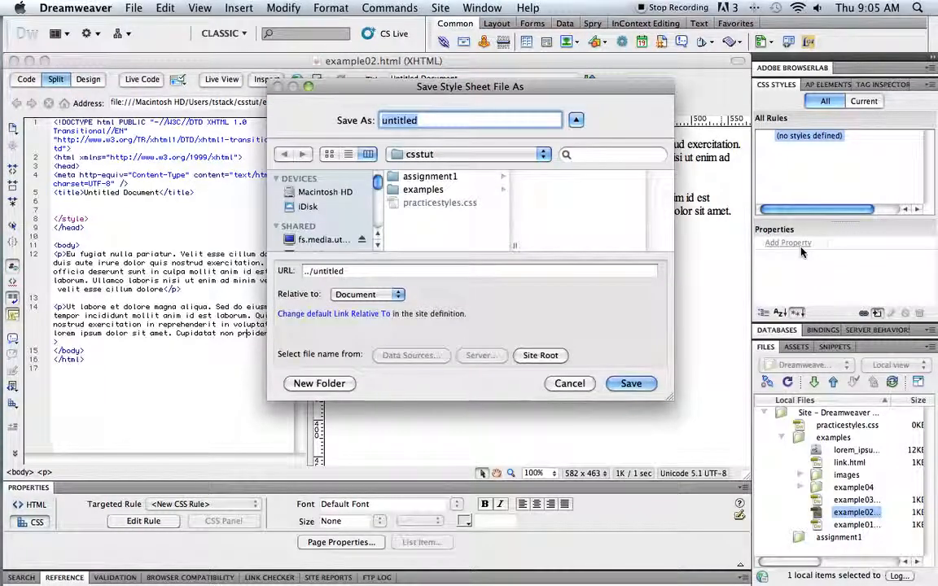
text(ex2)
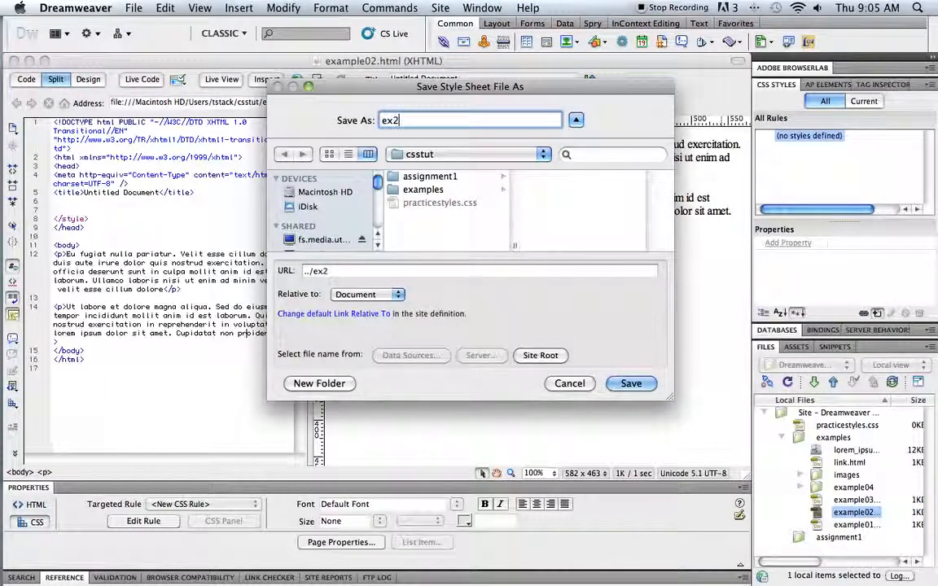
click(632, 384)
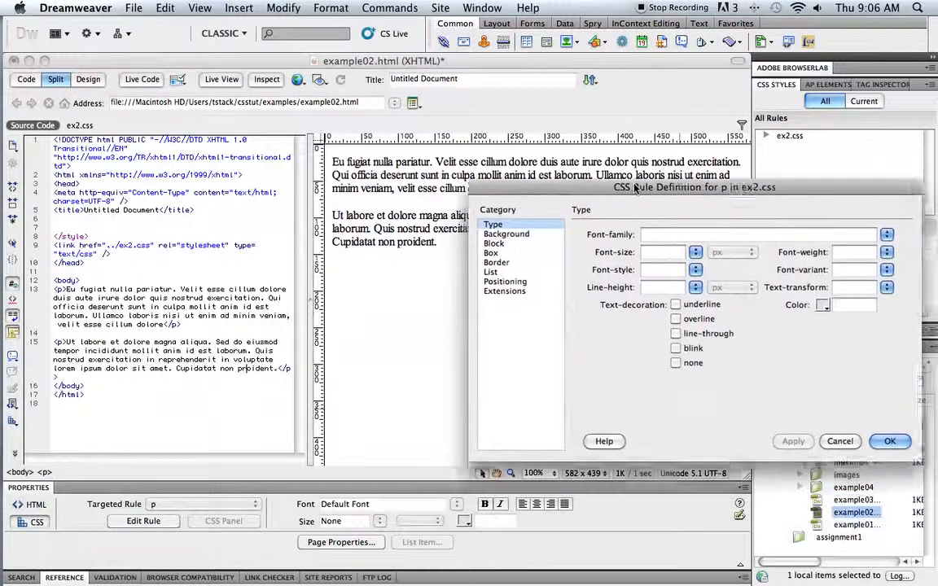
Set the p rule's Background options, preview them and confirm the rule.
click(505, 234)
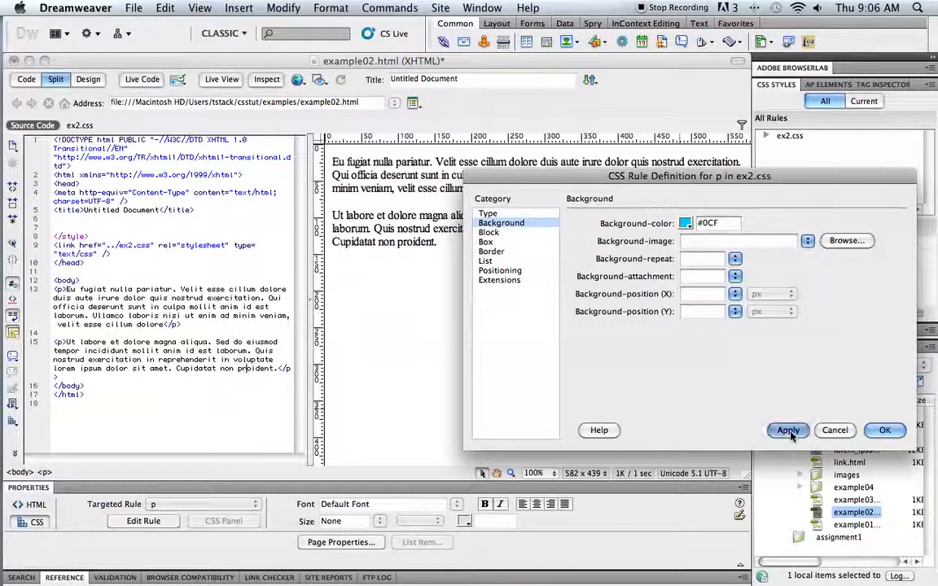
click(788, 430)
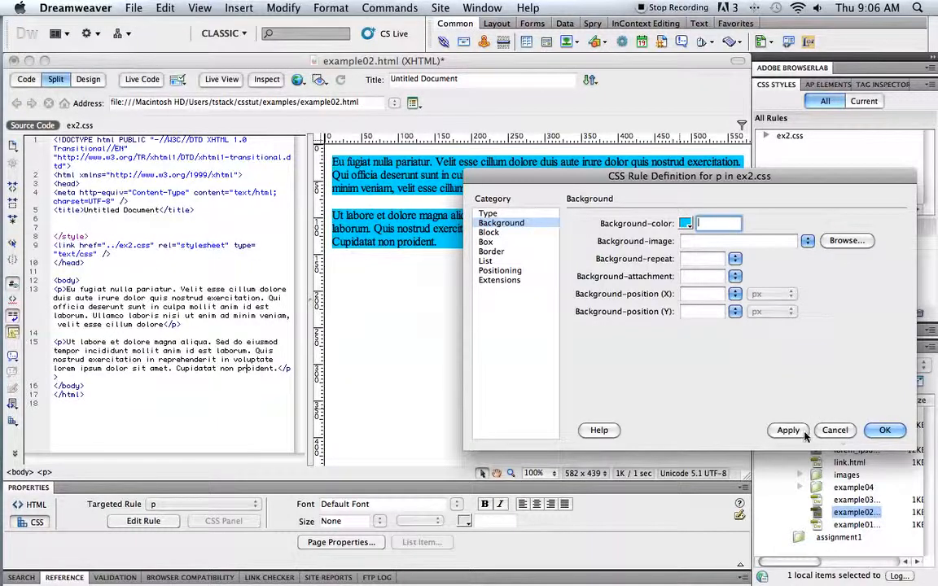
click(884, 430)
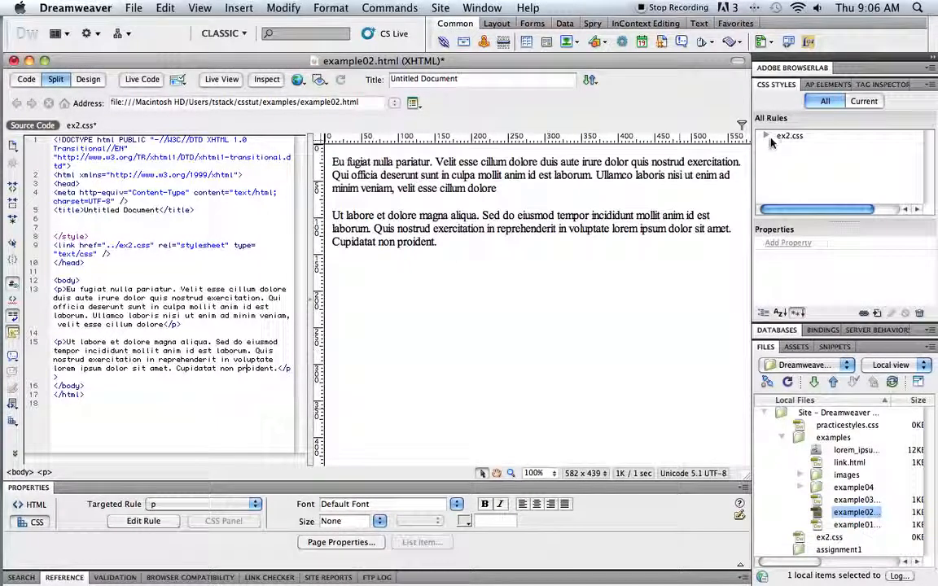
Expand ex2.css in the CSS Styles panel to reveal its p rule.
click(765, 137)
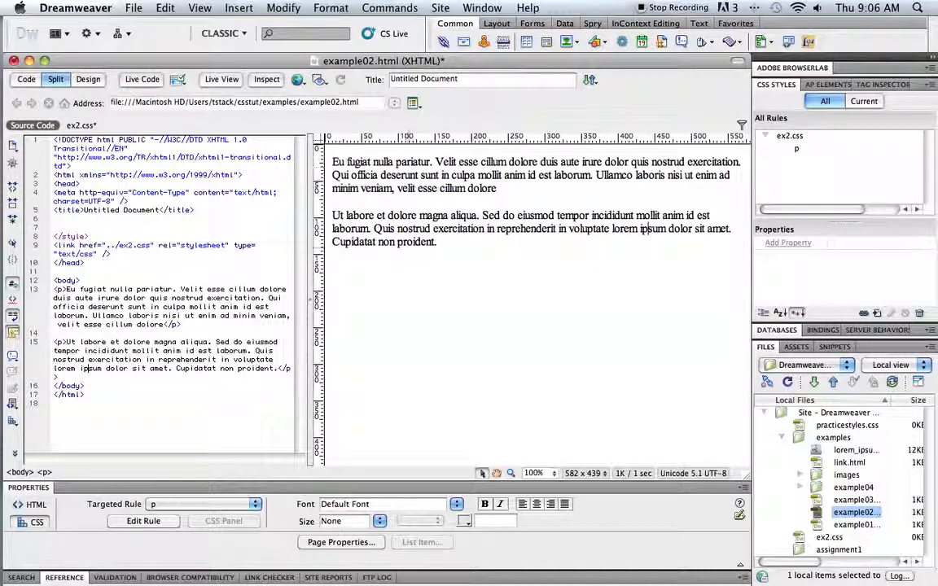
mouse_move(641, 232)
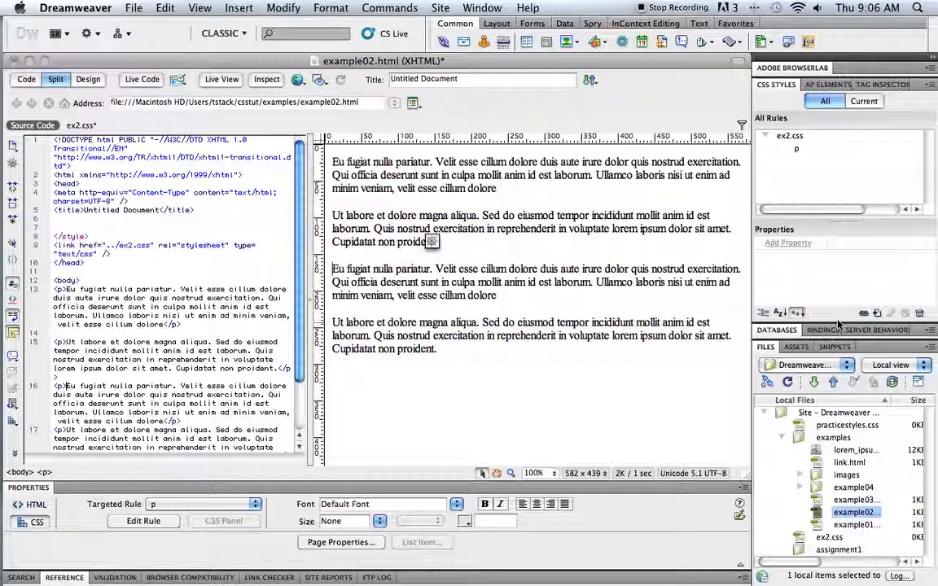
mouse_move(877, 313)
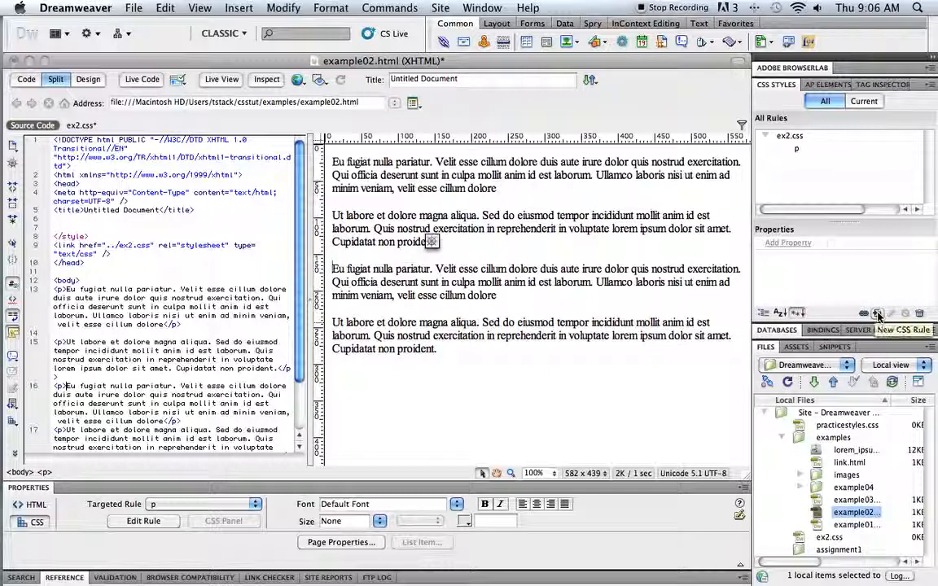
Create a Class selector rule named highlightText kept in this document only.
click(878, 313)
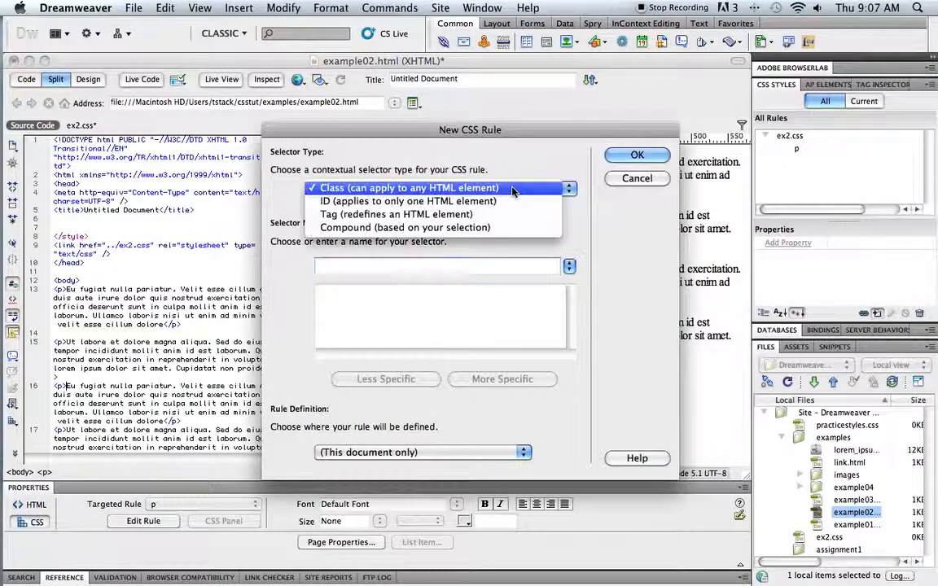
mouse_move(407, 202)
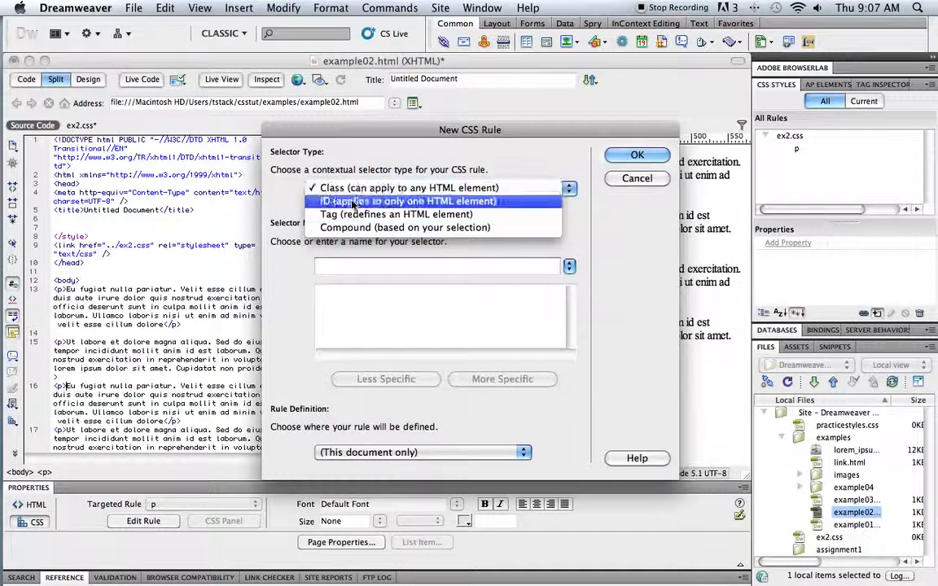
click(408, 189)
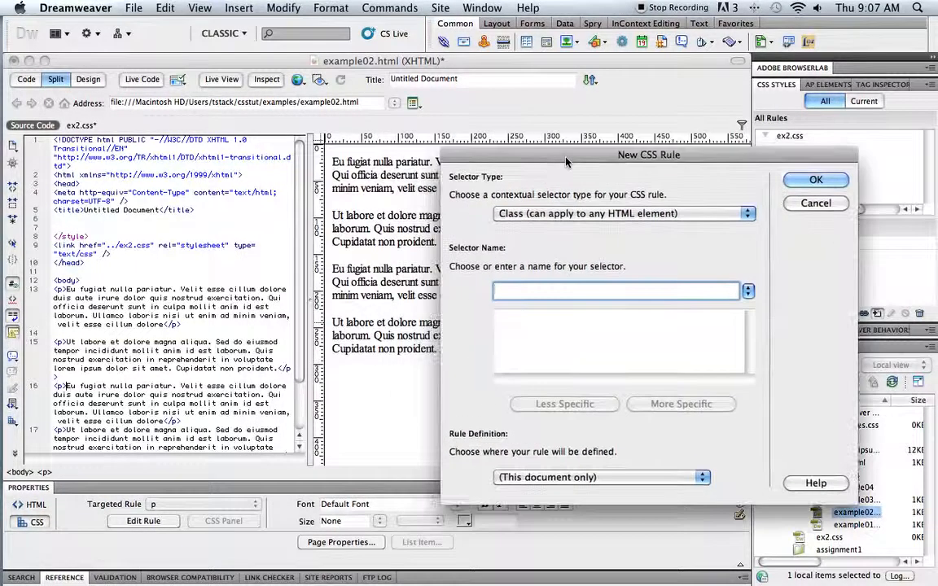
text(highli)
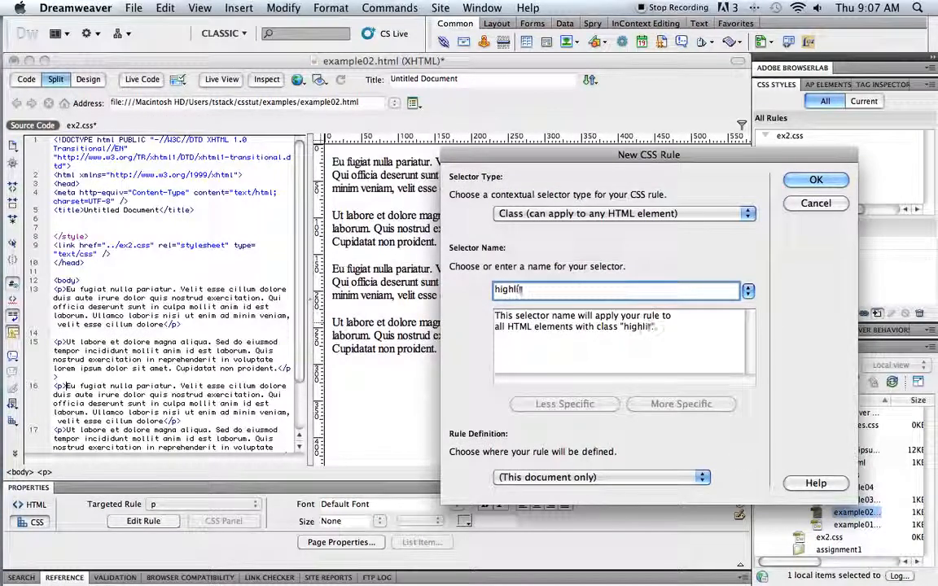
text(Text)
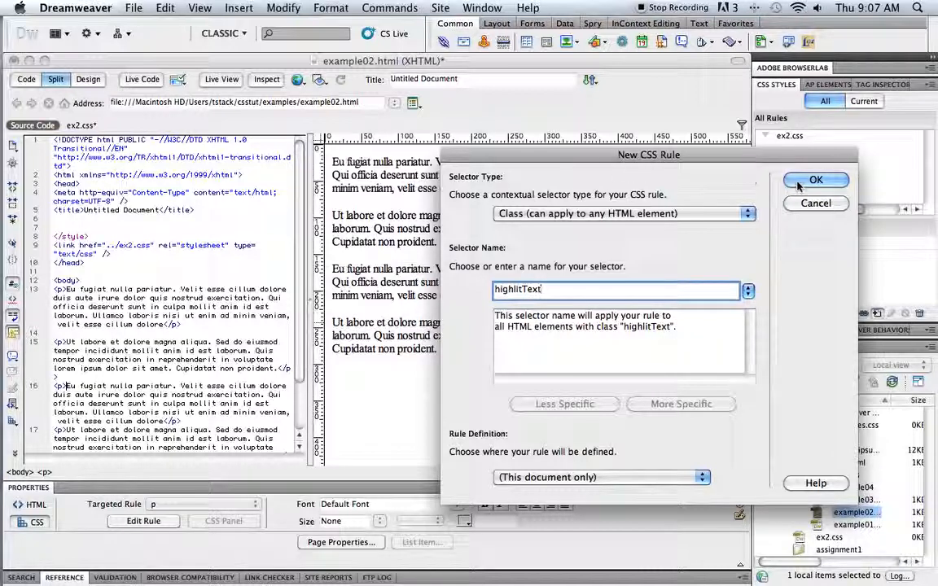
click(815, 180)
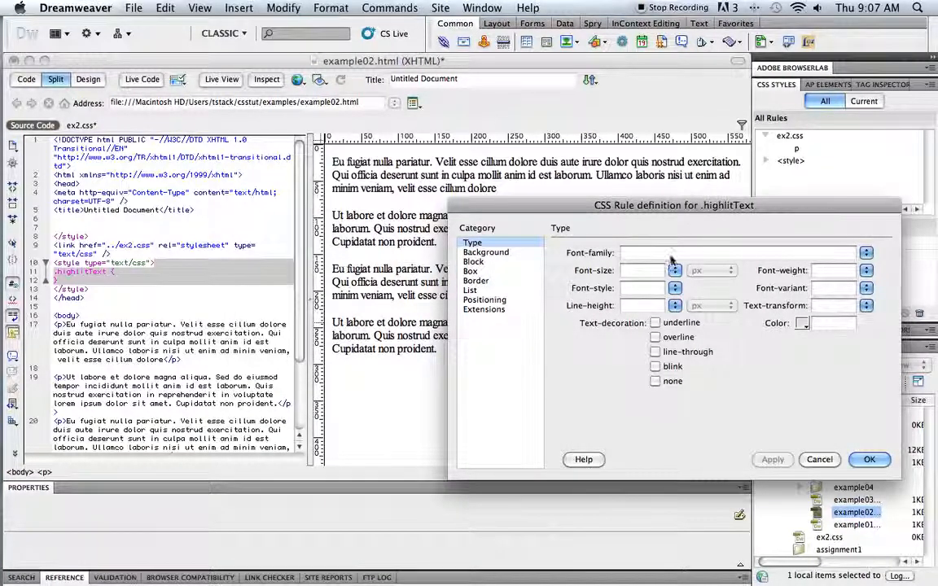
Give highlightText a background colour and 20px left and right margins.
click(485, 250)
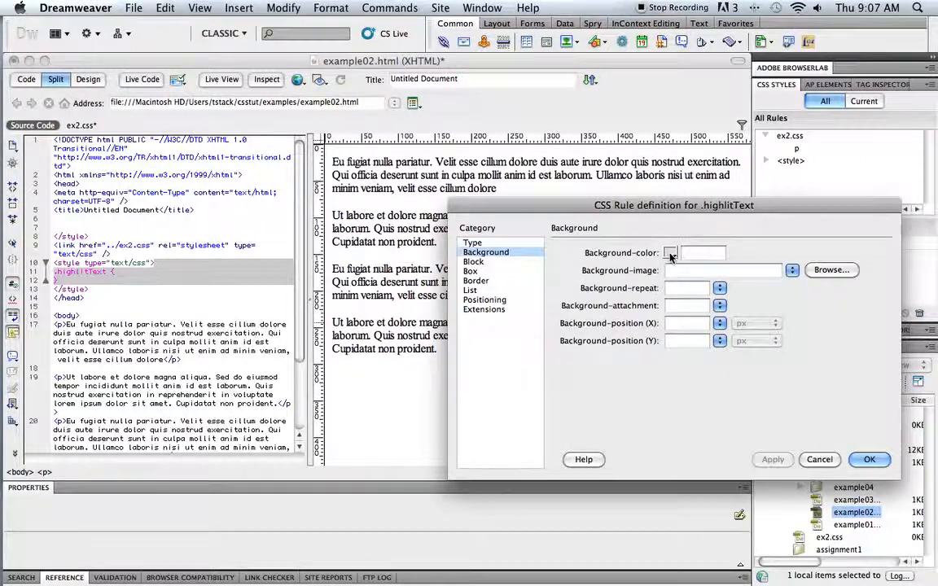
click(670, 253)
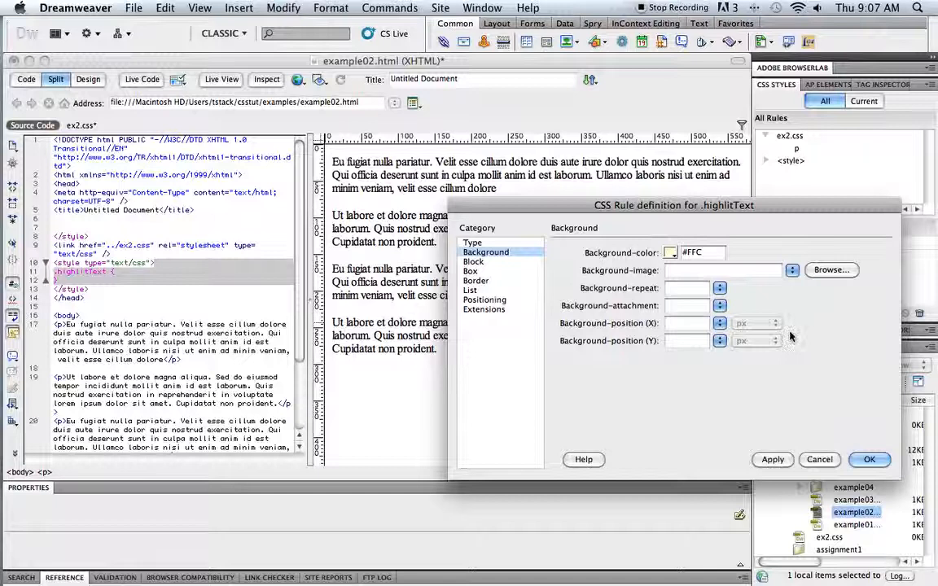
click(471, 270)
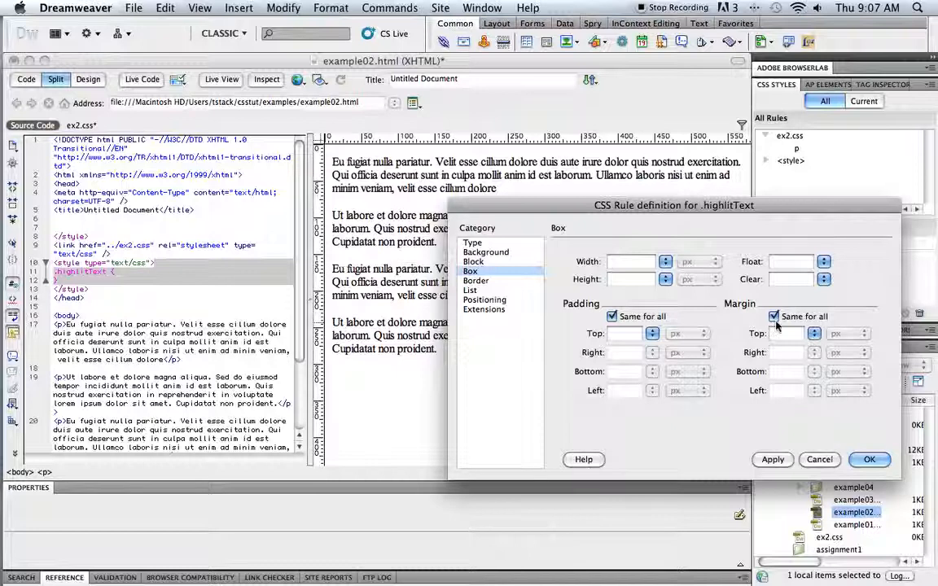
click(774, 315)
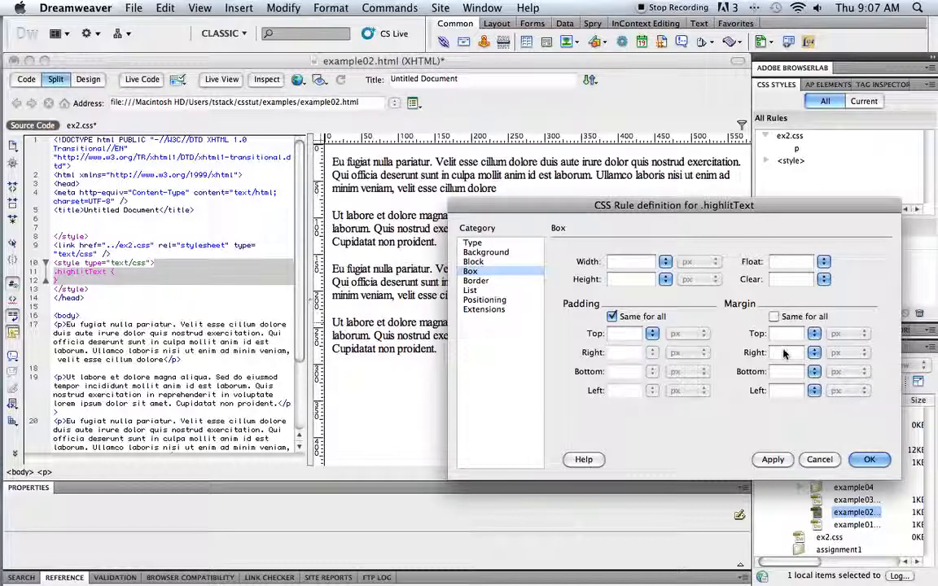
text(20)
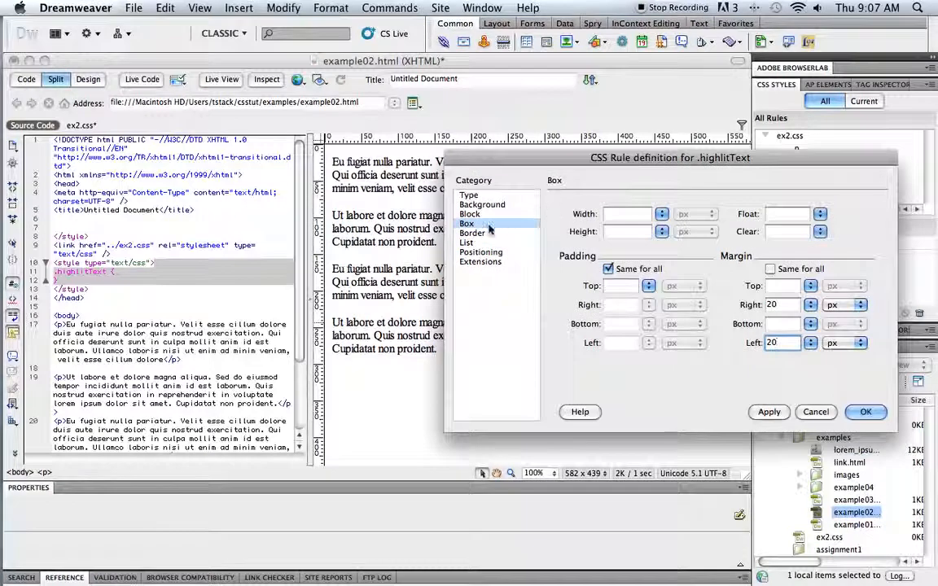
Add a 1px solid black (#000) border on all sides and save the rule.
click(472, 233)
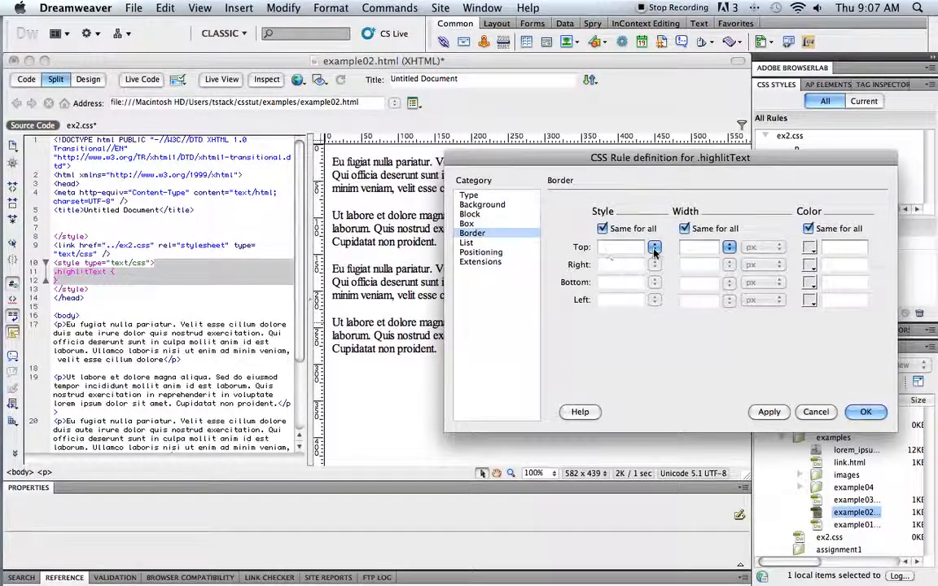
click(655, 248)
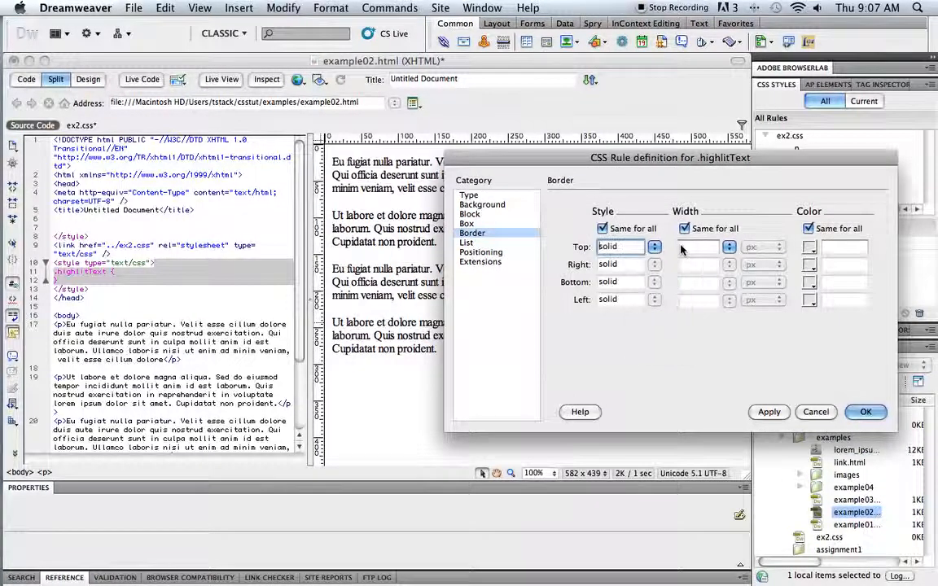
text(1)
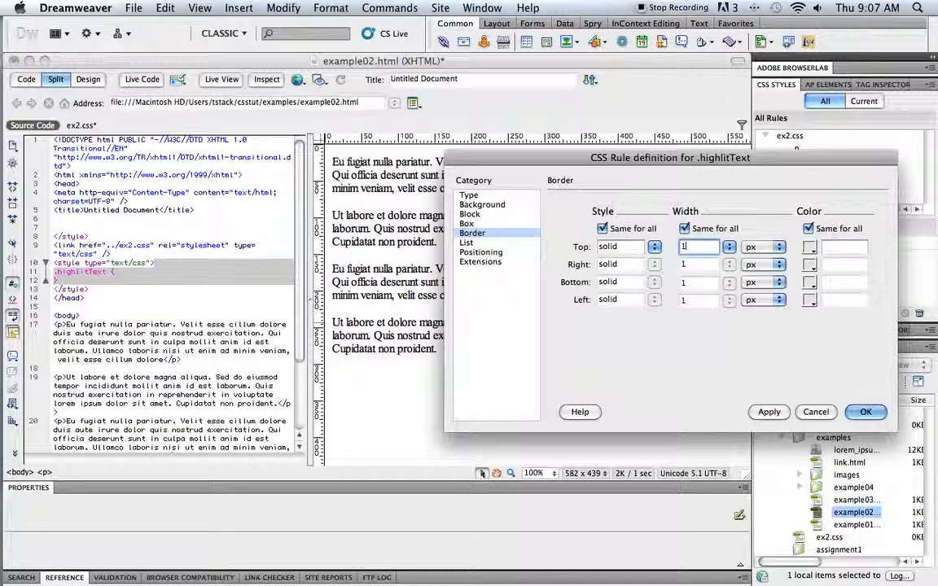
click(809, 248)
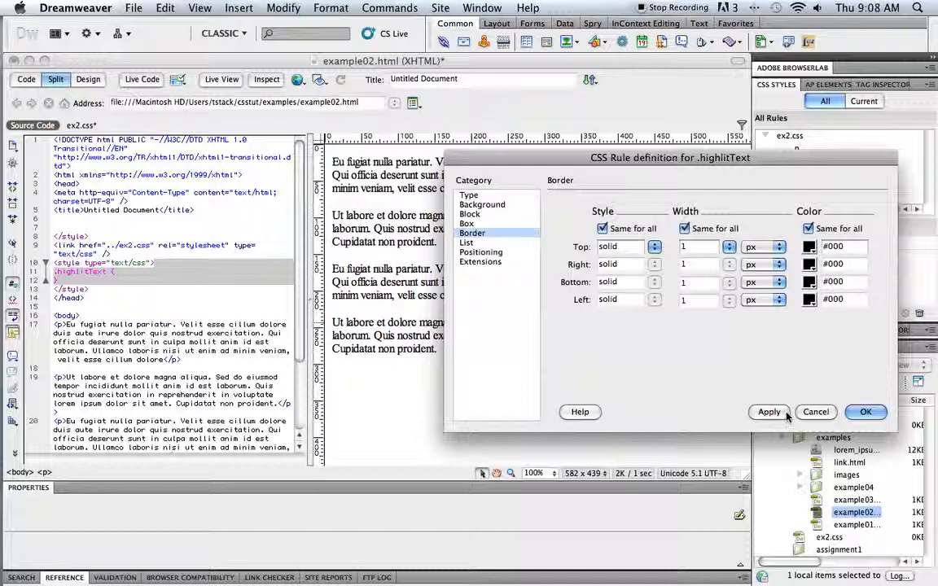
click(867, 411)
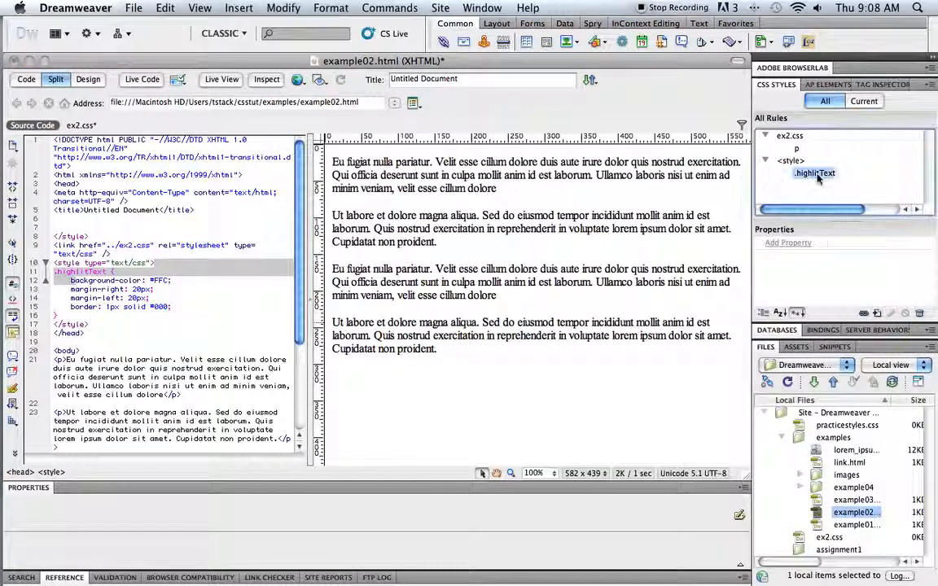
Show the .highlitText rule's background, border and margin properties in CSS Styles.
click(814, 173)
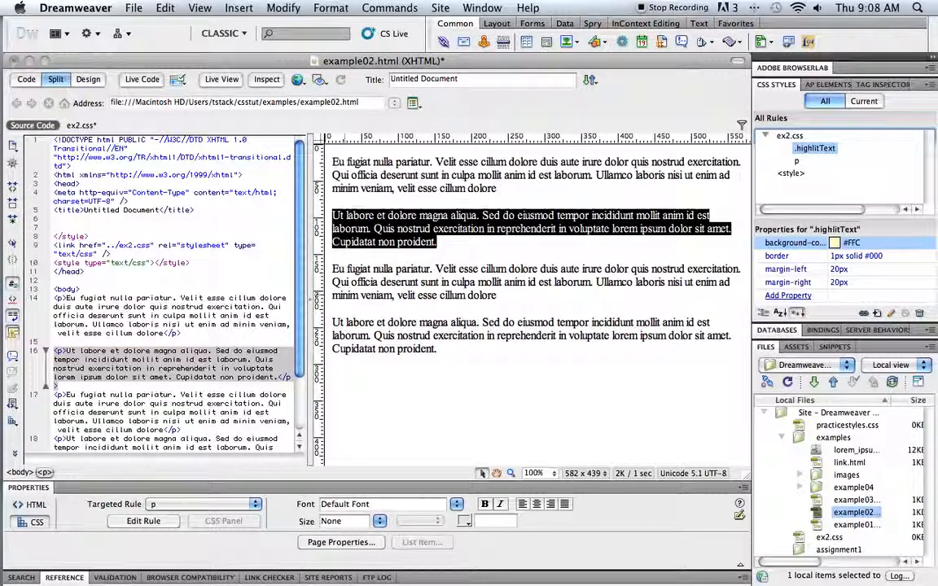
Apply the highlitText class to the second paragraph and select the fourth.
click(36, 505)
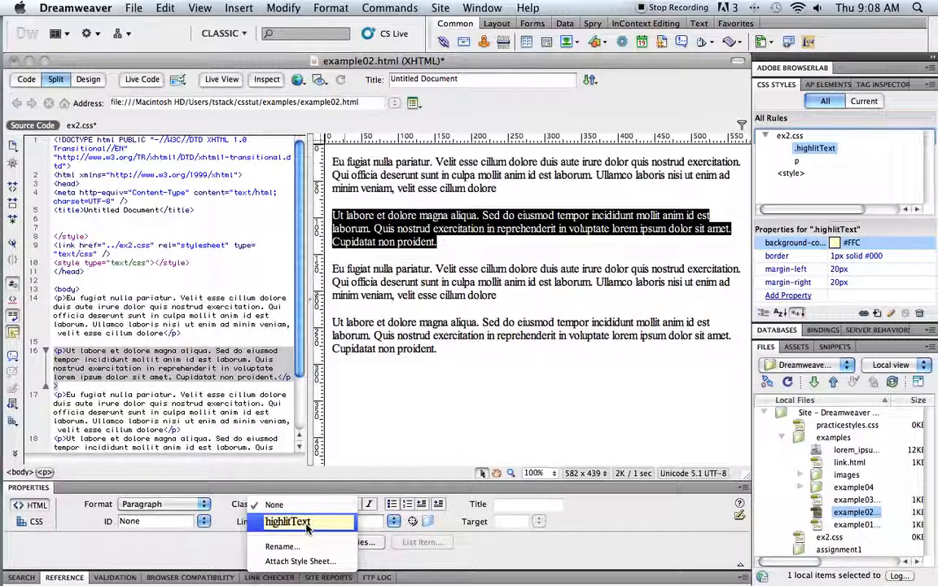
click(287, 521)
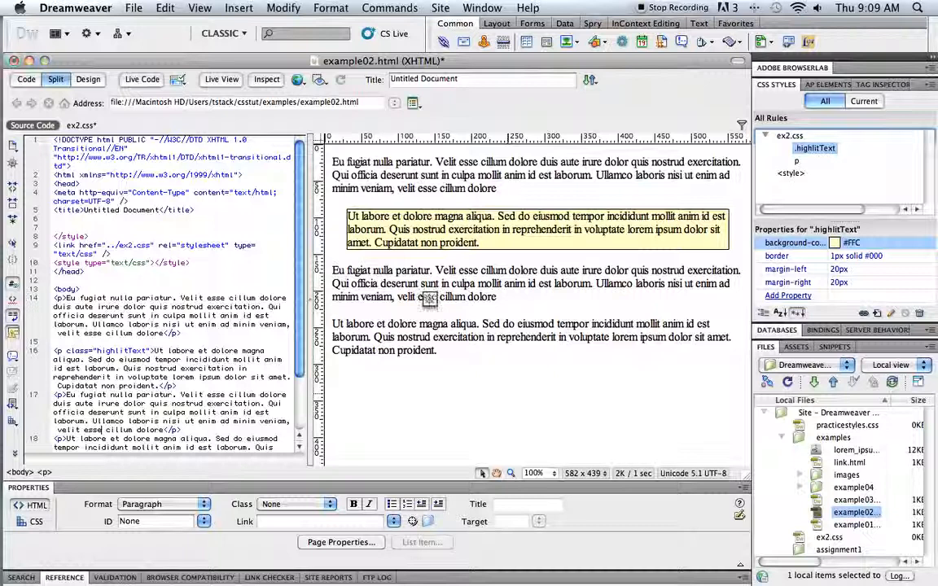
scroll(down, 3)
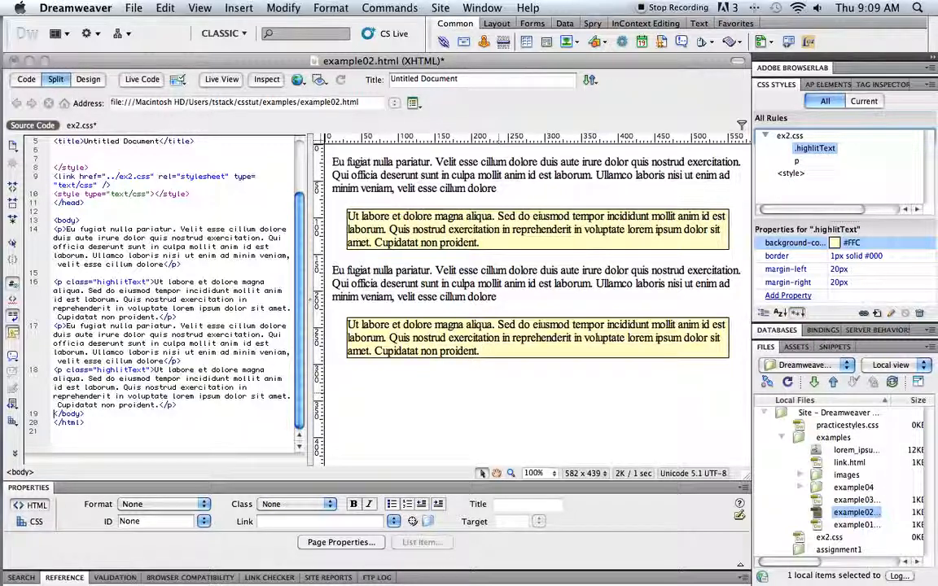
click(481, 351)
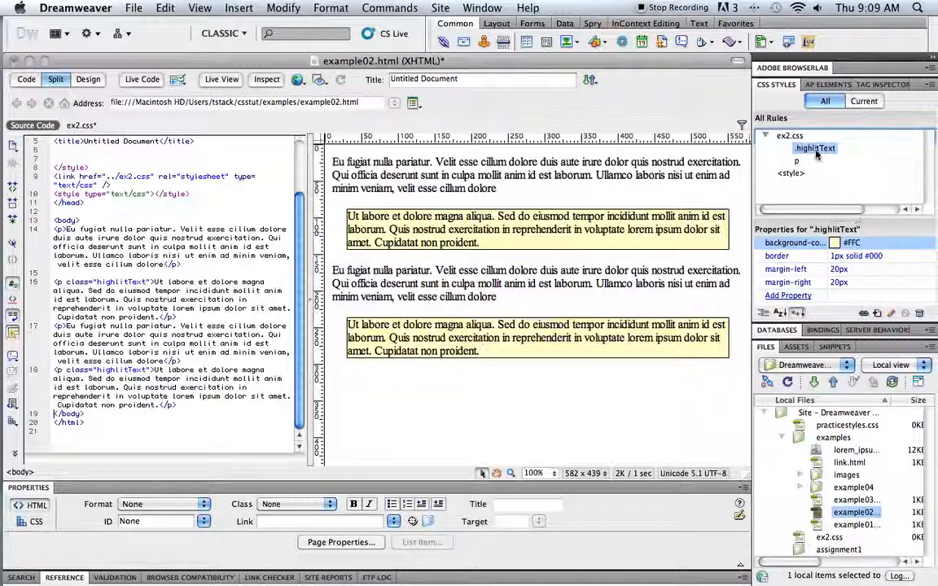
Edit .highlitText to add 10px padding on all sides, apply and save.
double_click(814, 146)
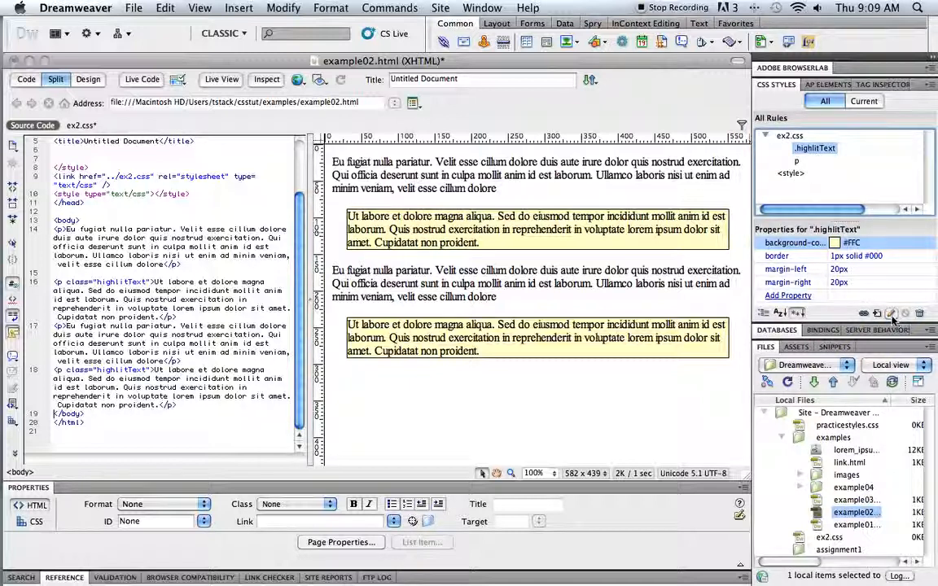
click(892, 313)
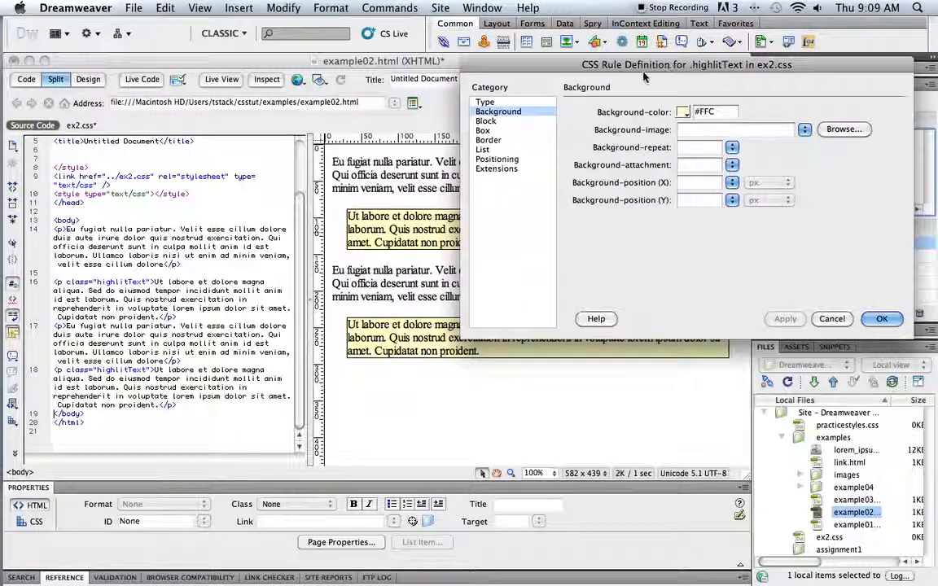
click(482, 130)
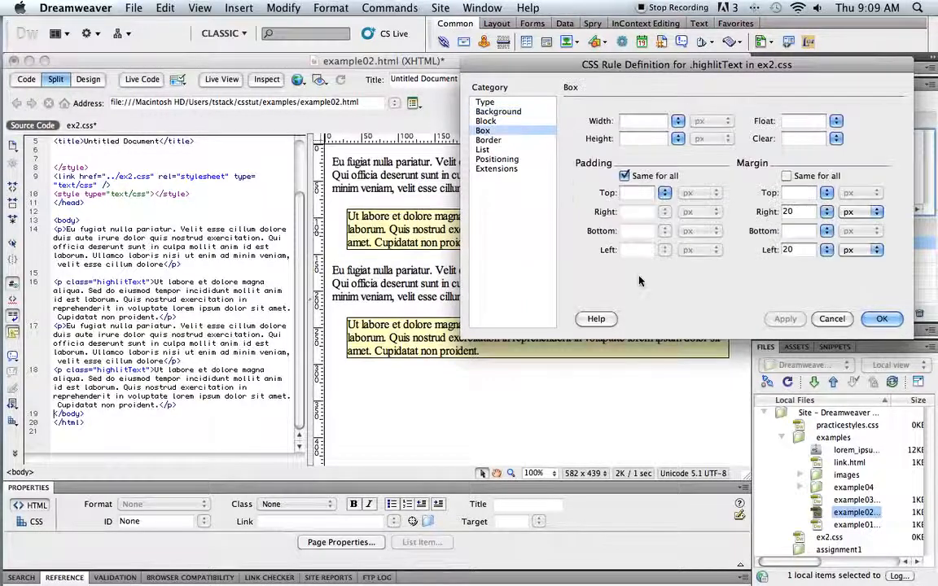
mouse_move(627, 264)
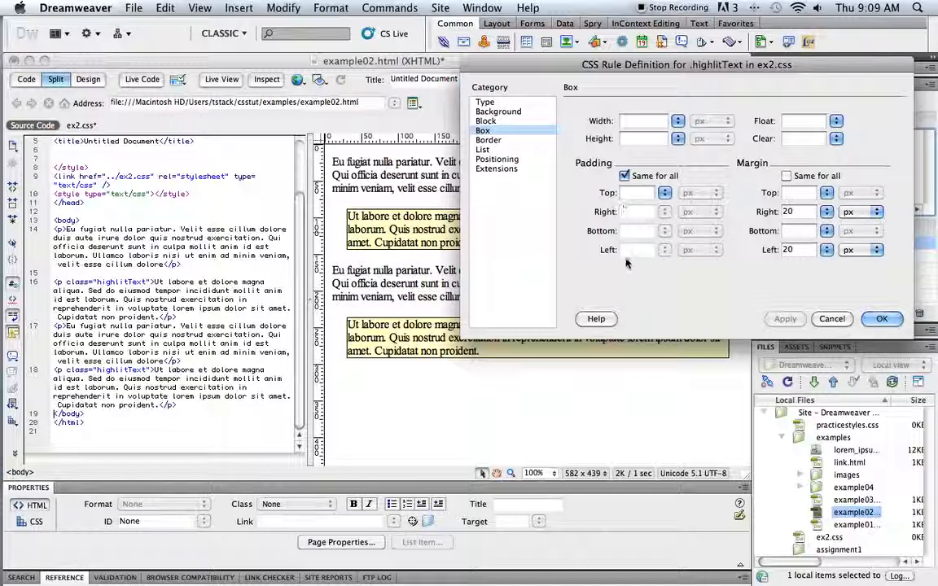
click(638, 192)
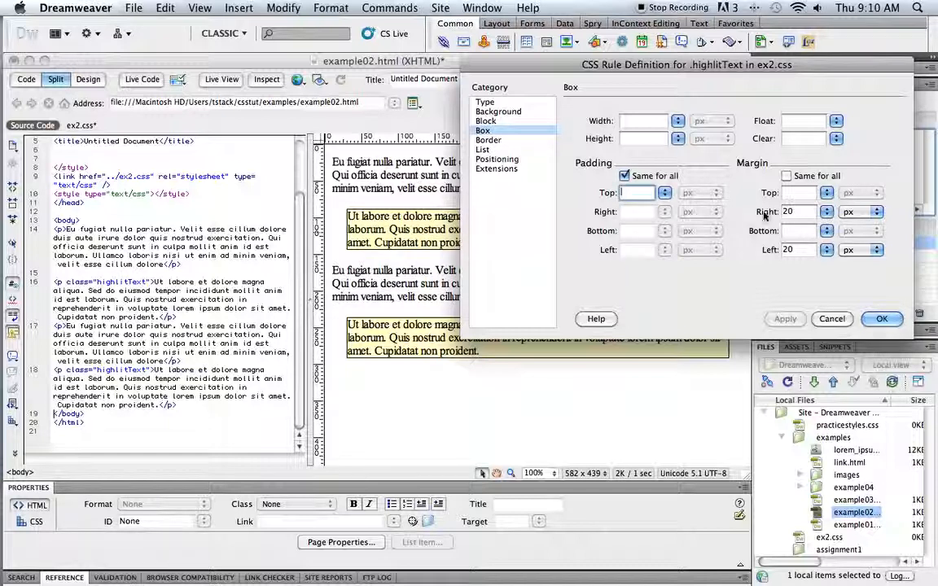
text(10)
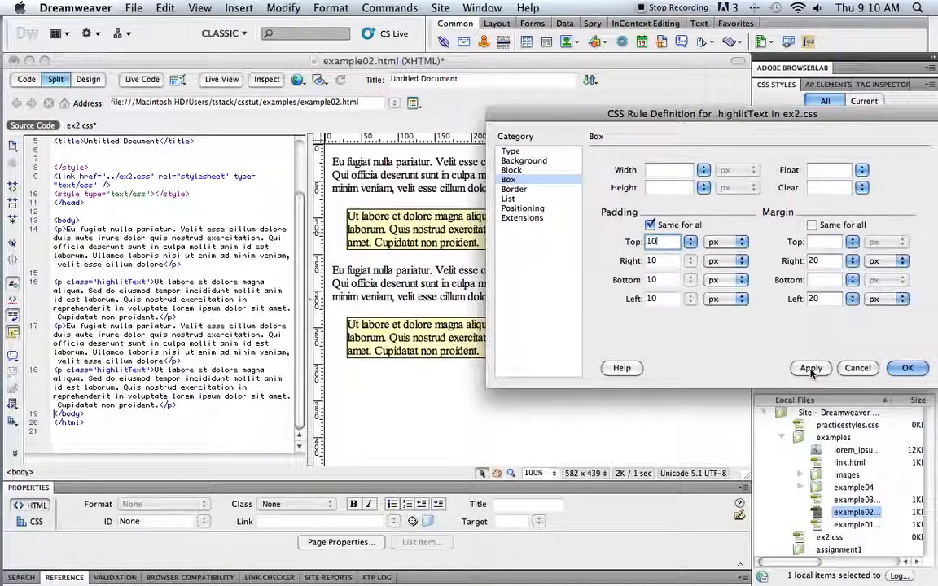
click(811, 368)
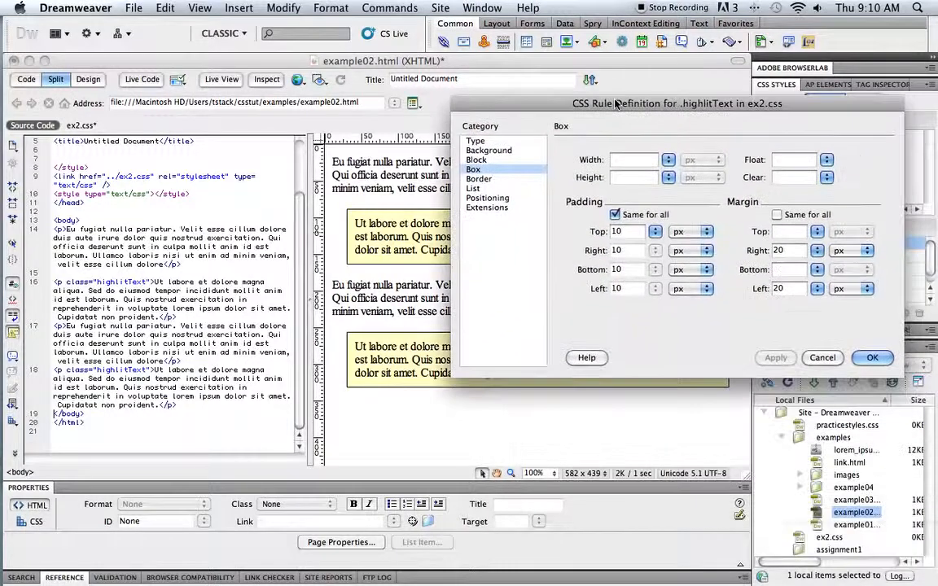
click(873, 358)
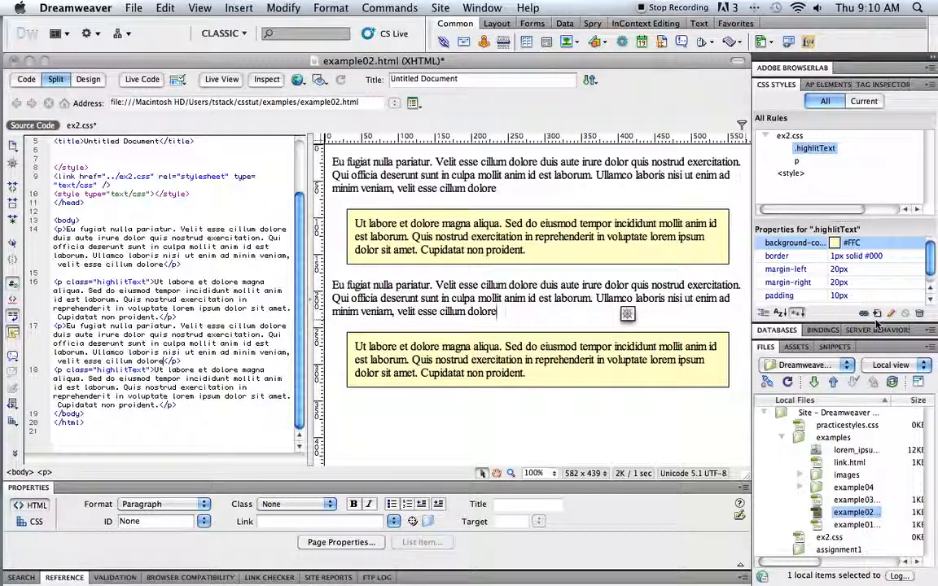
Create a new class rule named redtext.
click(876, 313)
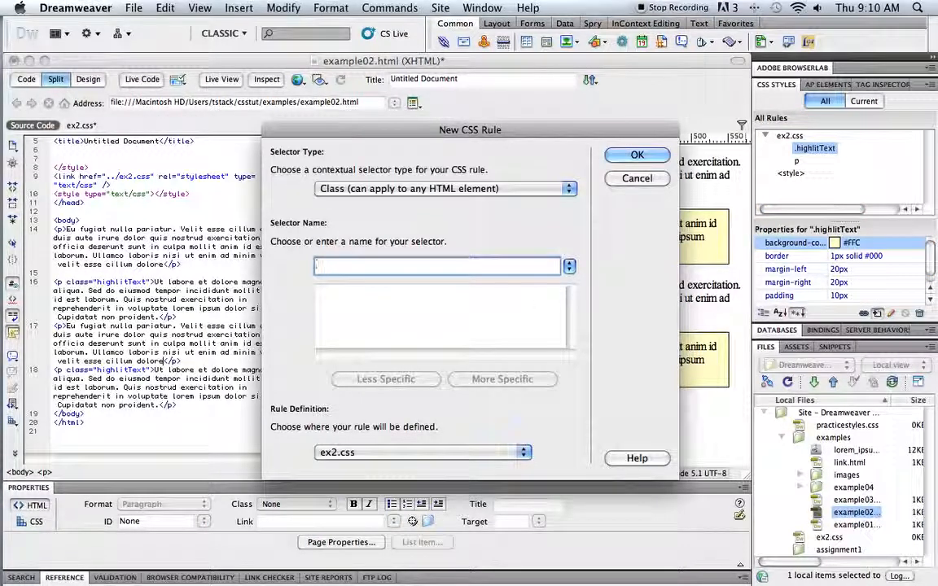
text(redt)
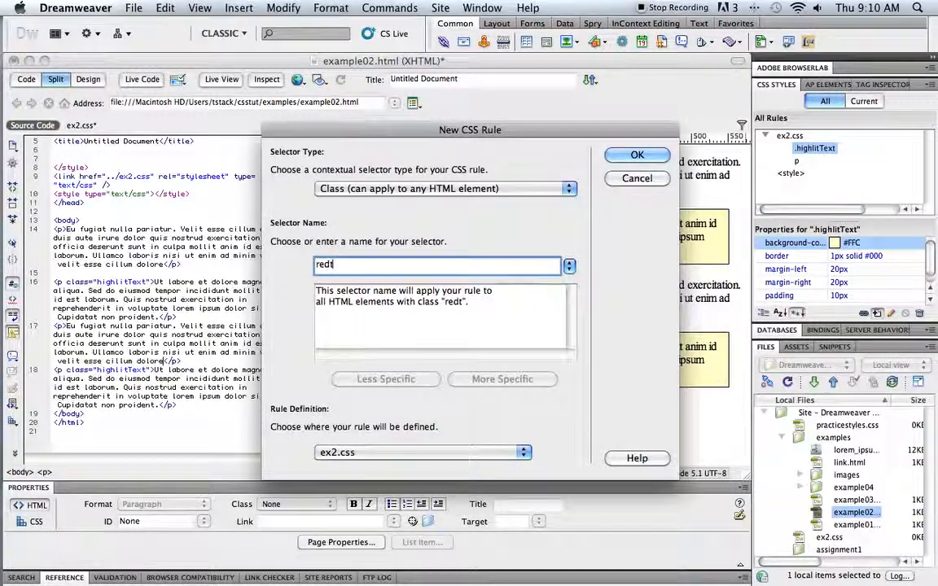
click(638, 154)
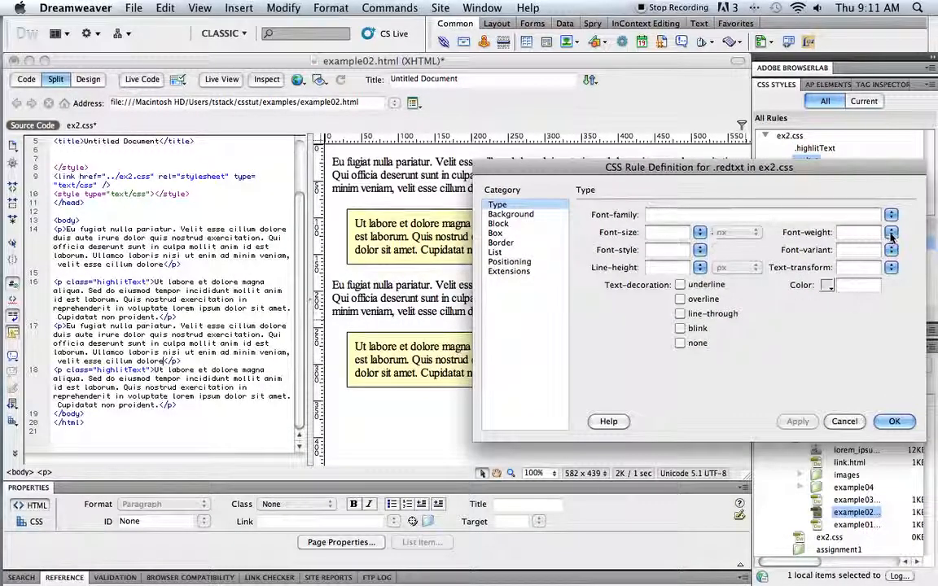
Set redtext to italic, bold and colour #F00, apply and save the rule.
click(698, 251)
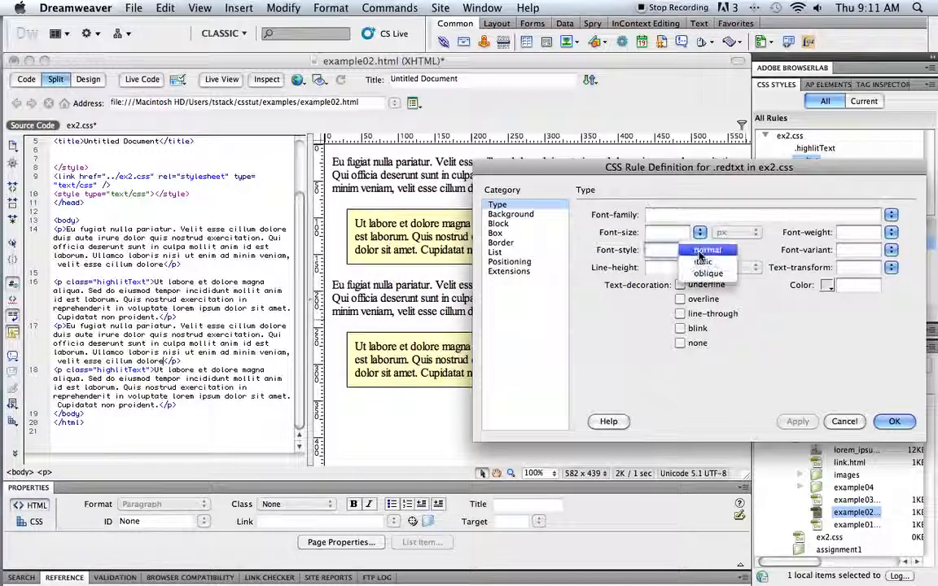
click(701, 261)
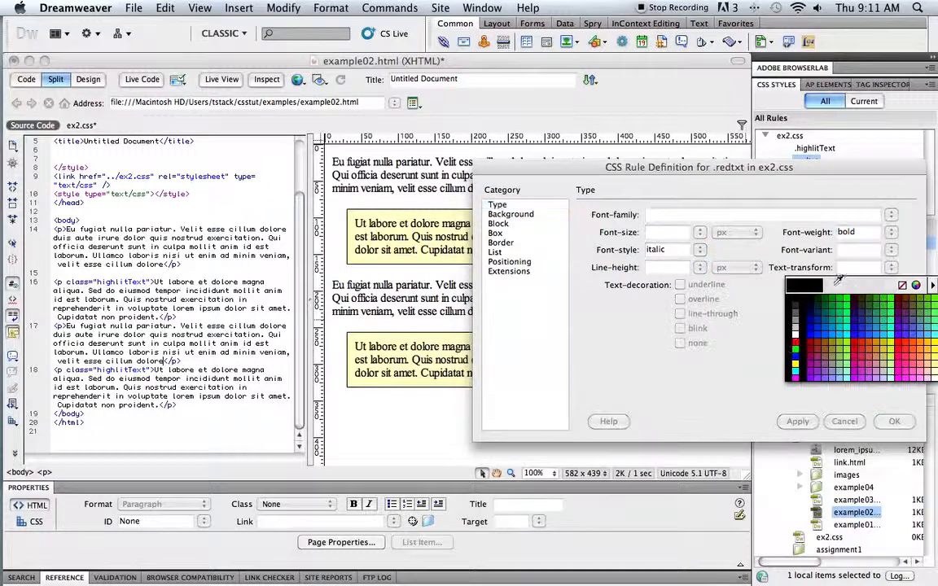
click(795, 350)
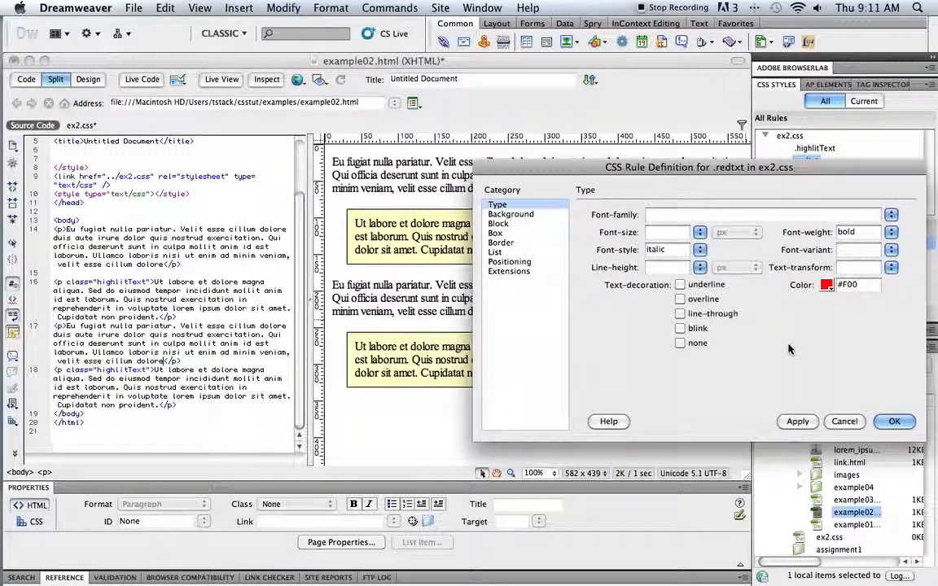
click(798, 420)
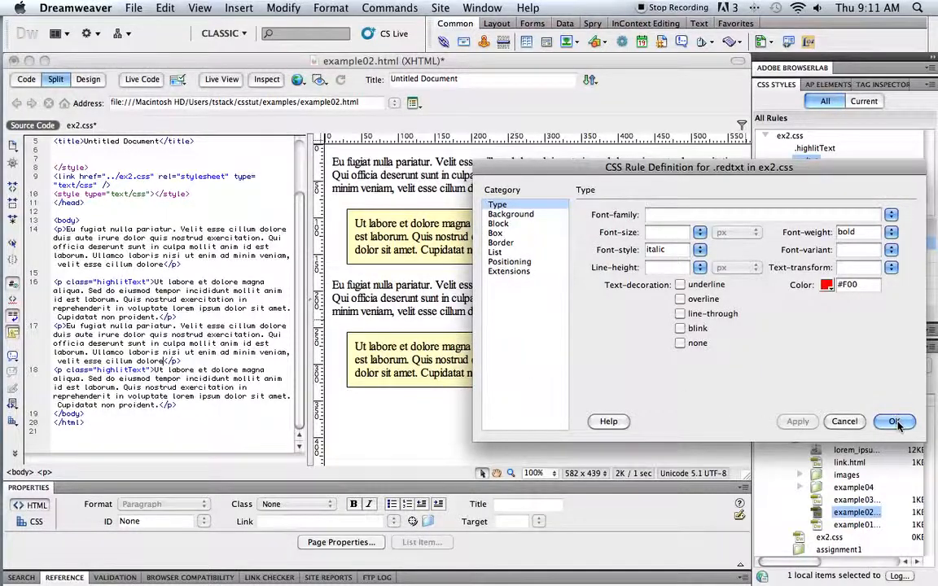
click(894, 420)
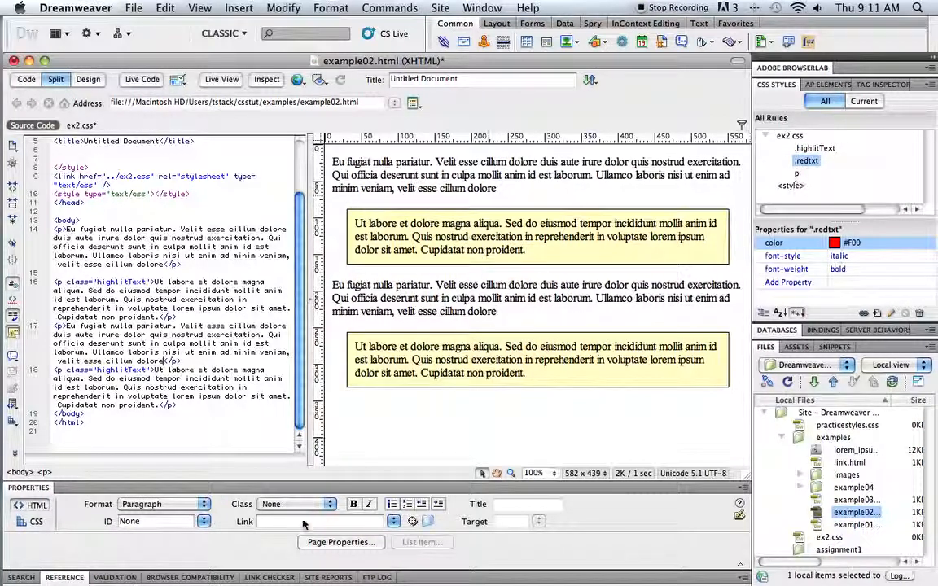
Apply redtext to 'cillum dolore' in the first paragraph and select words in the last.
click(337, 505)
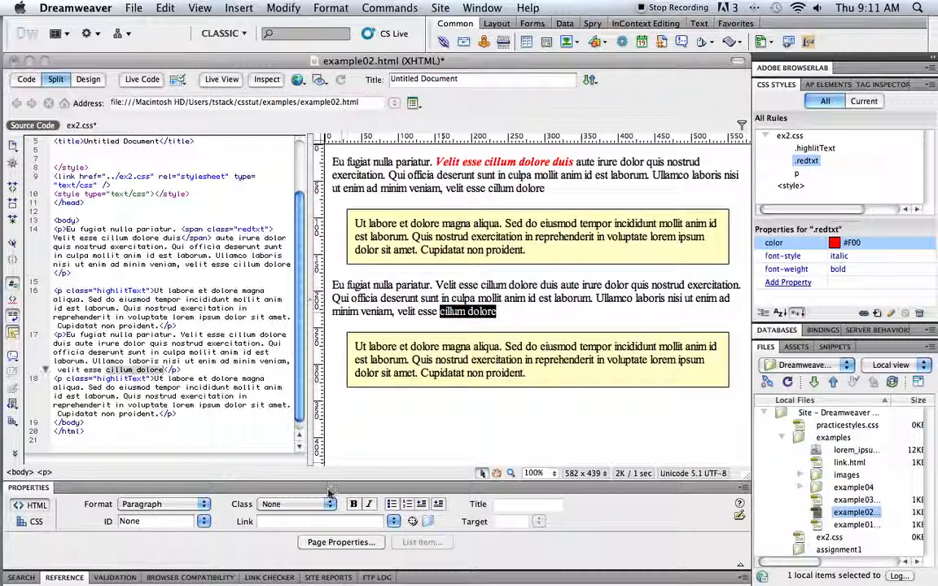
click(335, 504)
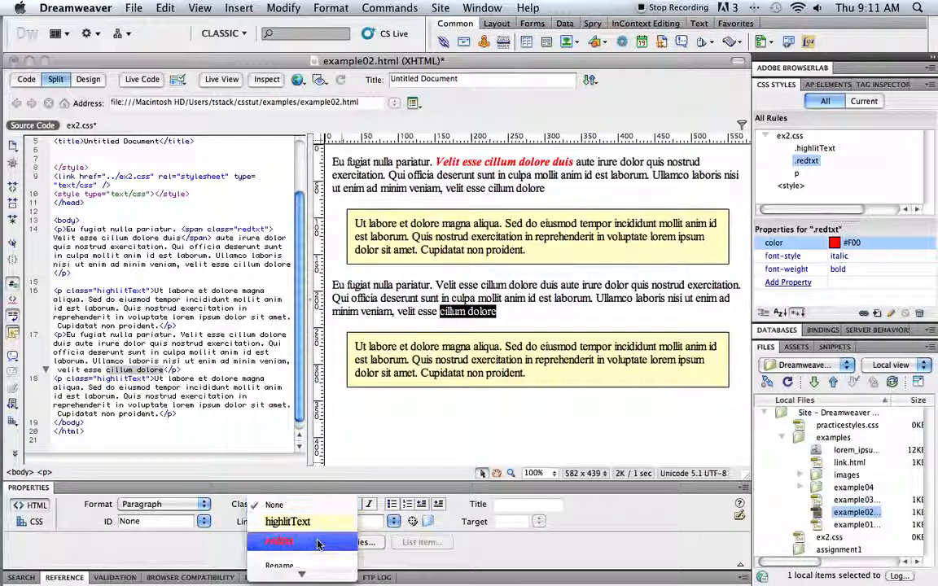
click(278, 541)
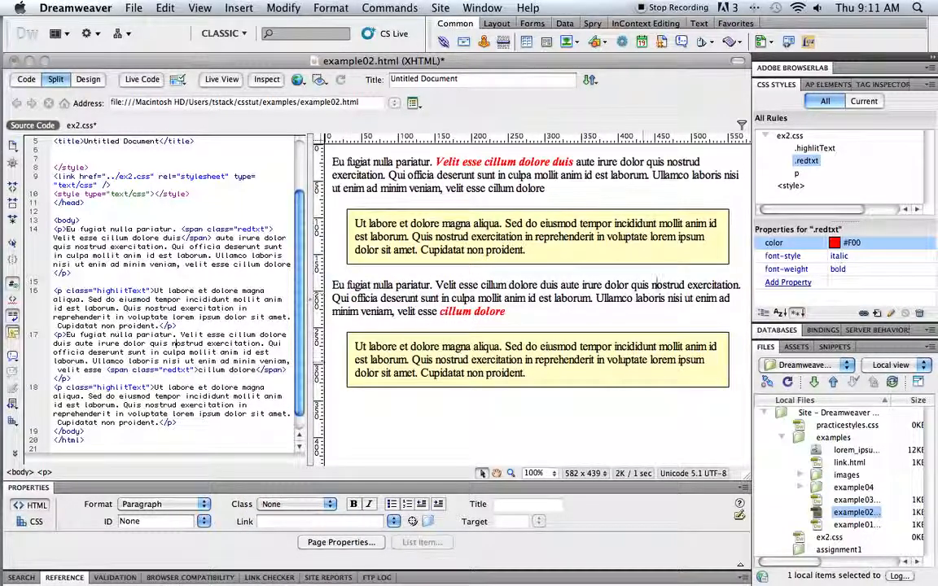
double_click(590, 360)
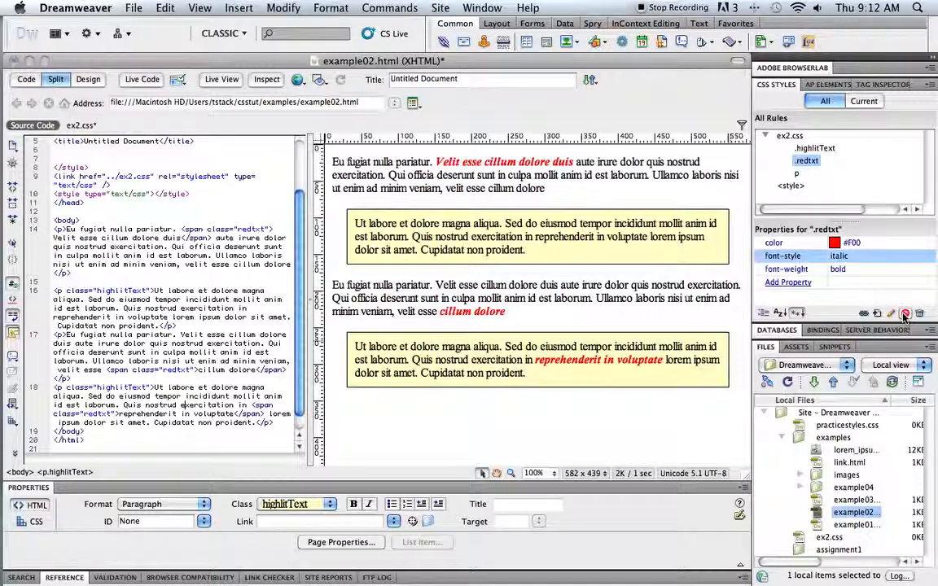
mouse_move(904, 314)
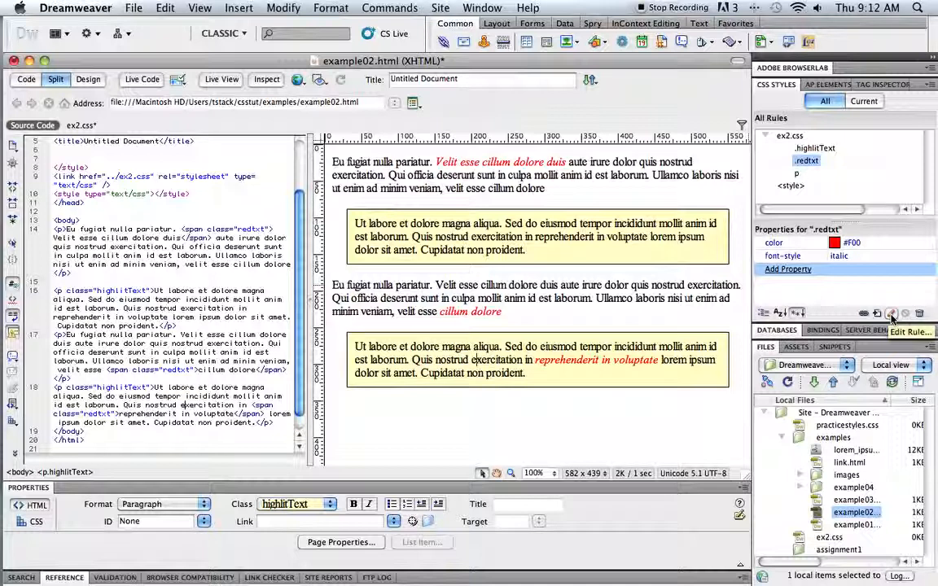
click(906, 312)
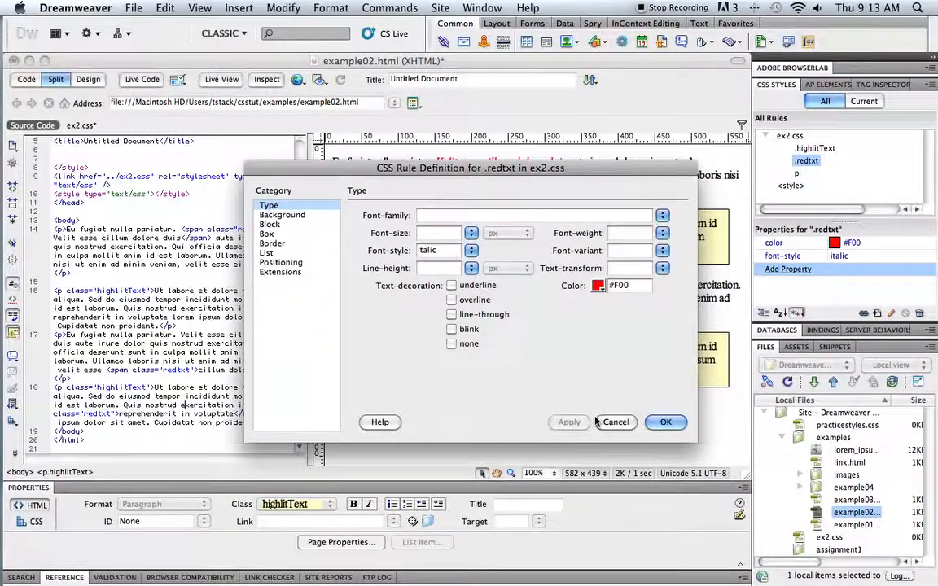
click(665, 422)
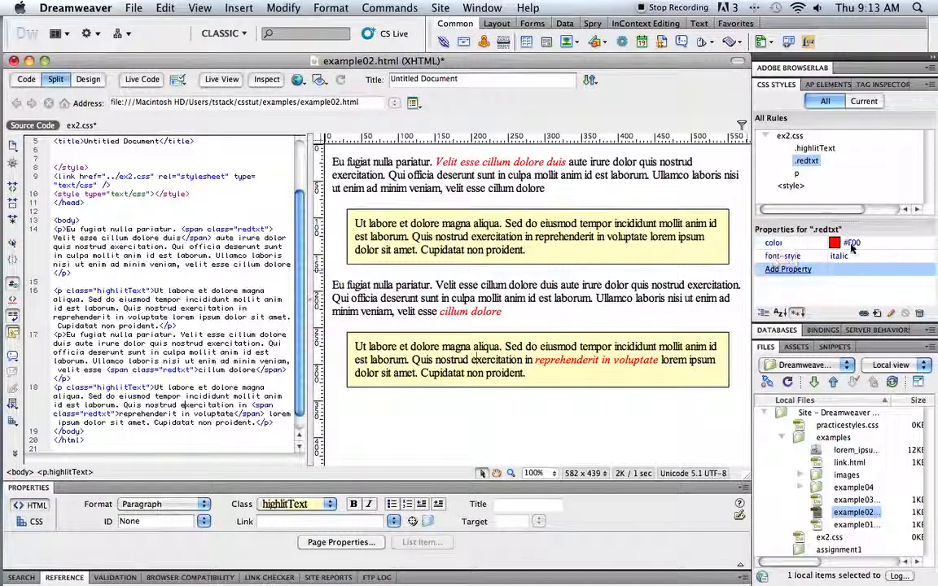
click(834, 242)
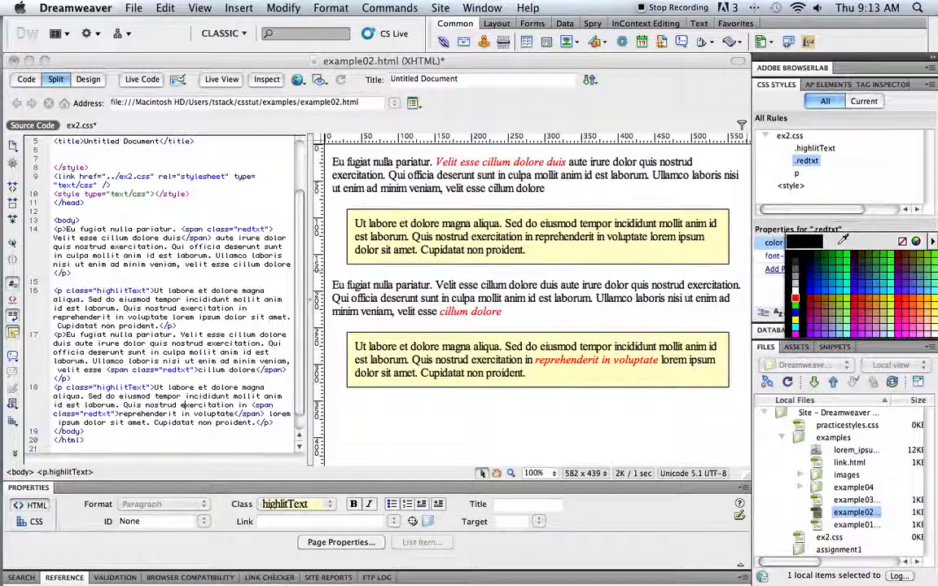
click(915, 293)
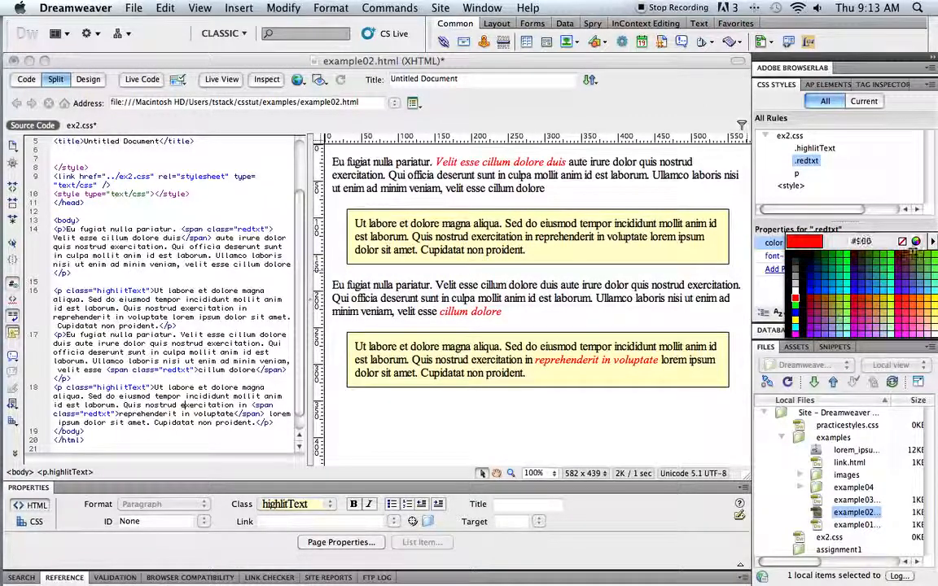
click(804, 241)
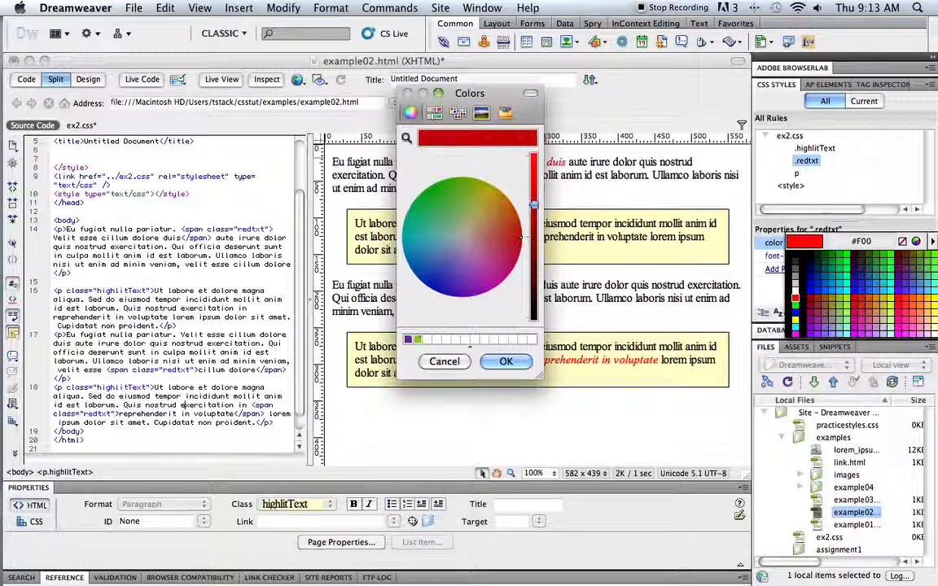
click(505, 361)
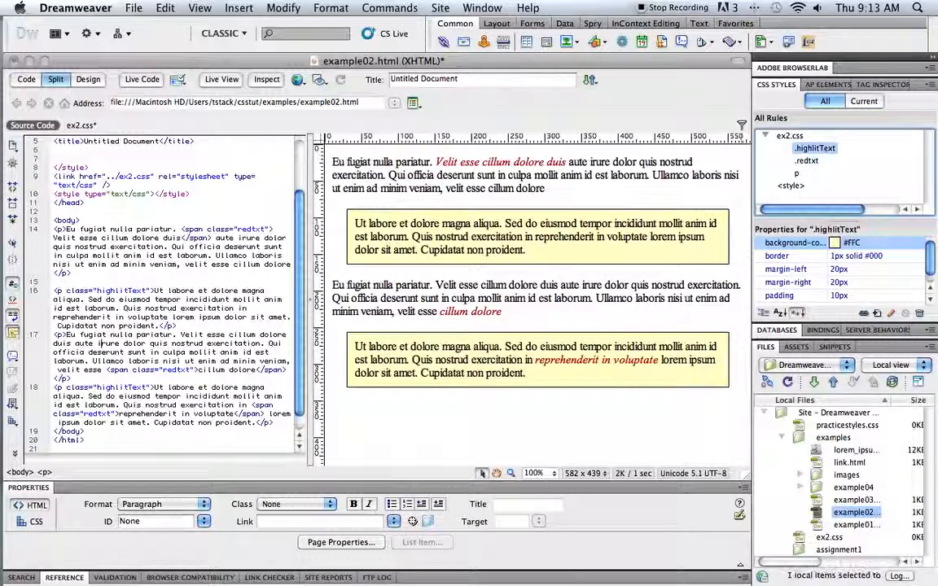
Open the colour swatches for the highlightText background-color property.
click(814, 147)
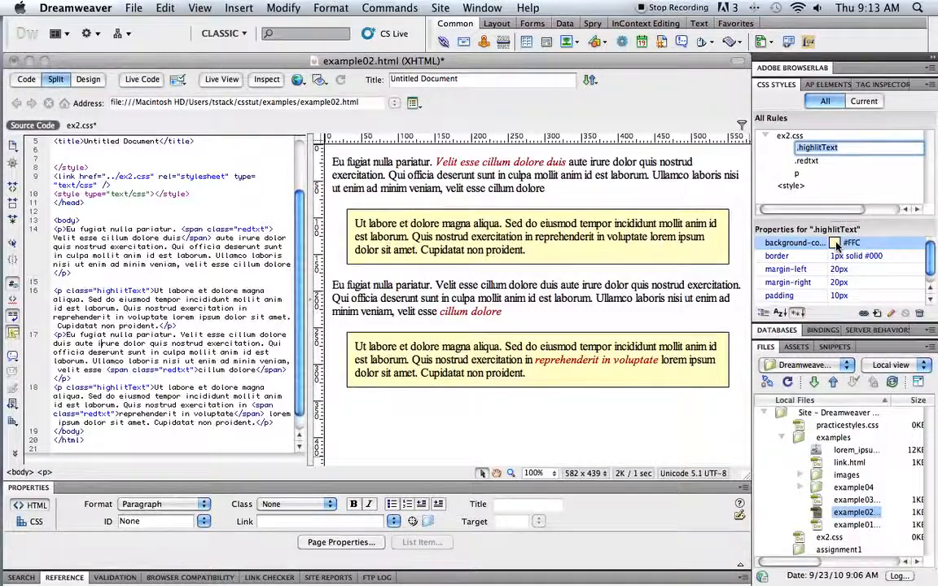
click(852, 241)
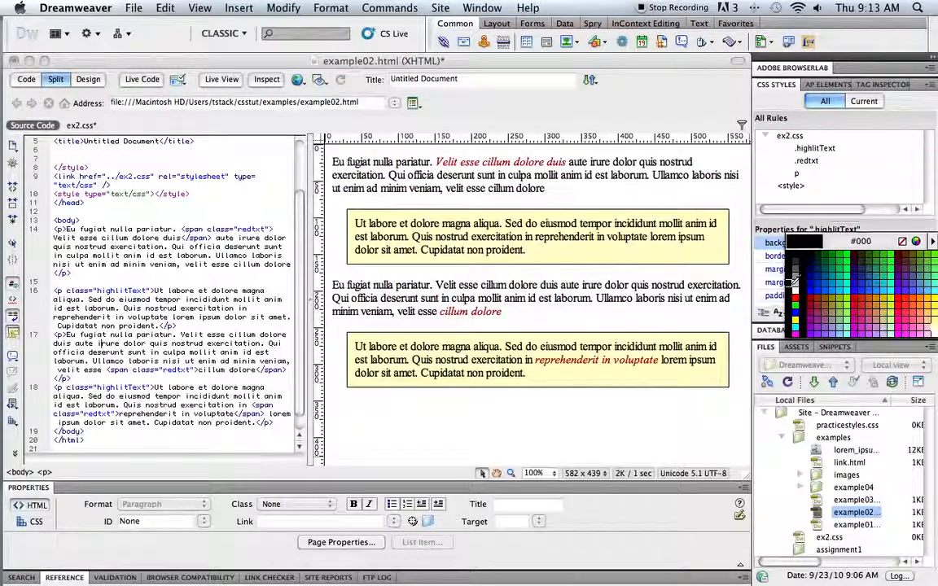